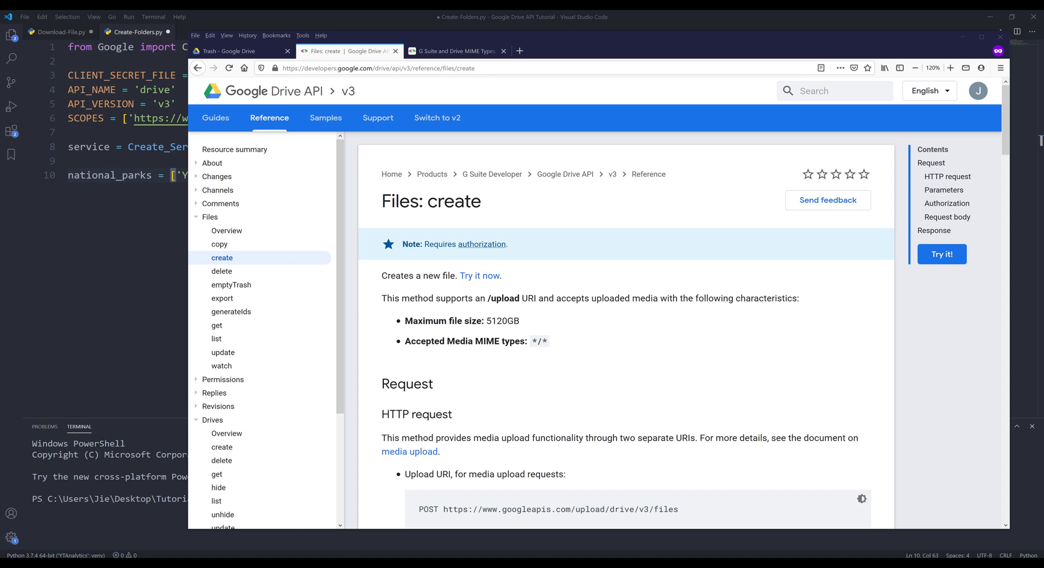
{"action": "mouse_move", "coordinate": [303, 36]}
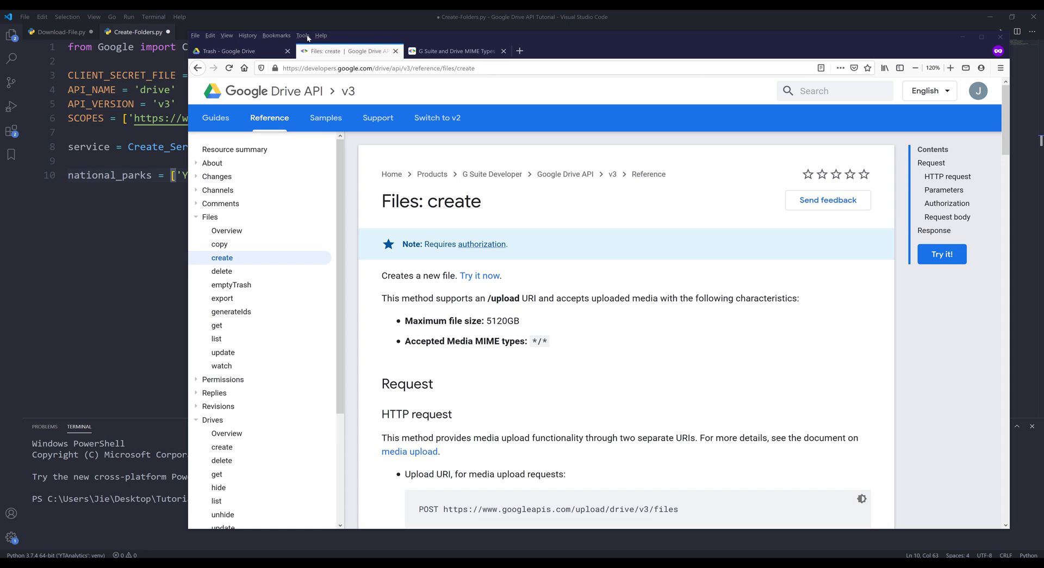
Switch to the My Drive tab in Google Drive, which shows no files and 0 bytes used
{"action": "left_click", "coordinate": [239, 51]}
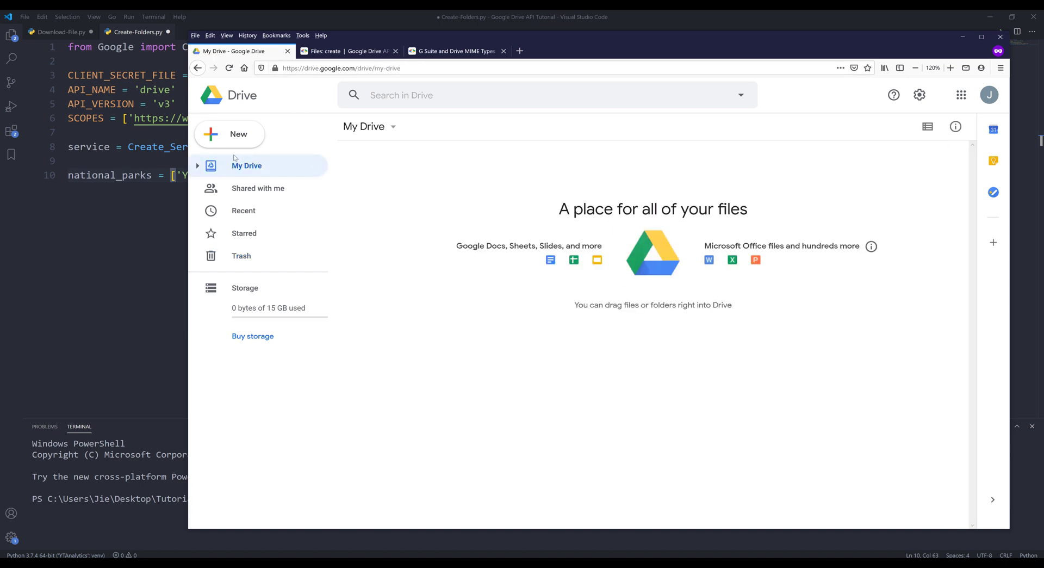
{"action": "mouse_move", "coordinate": [399, 205]}
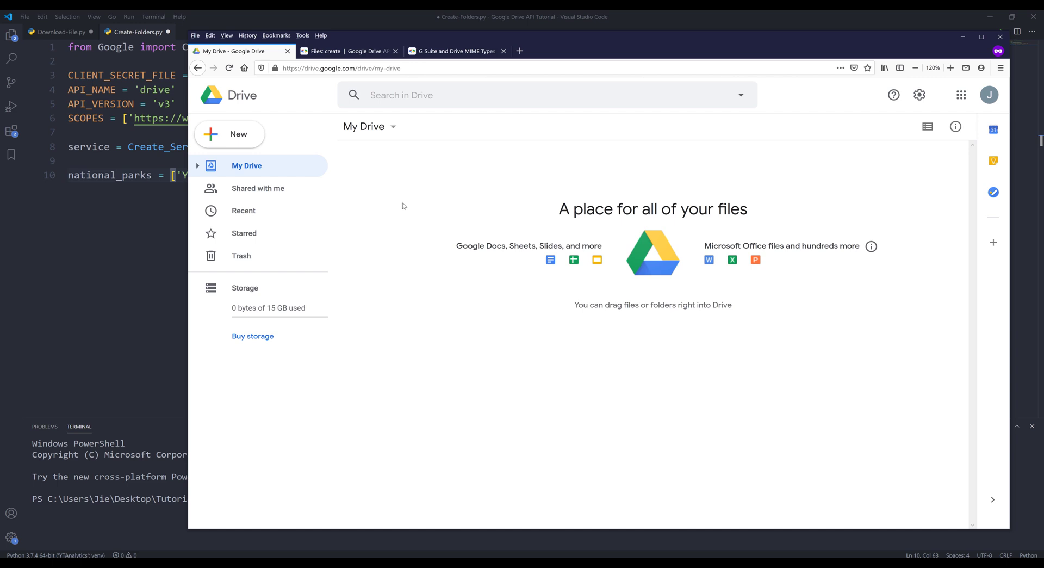
{"action": "mouse_move", "coordinate": [386, 201]}
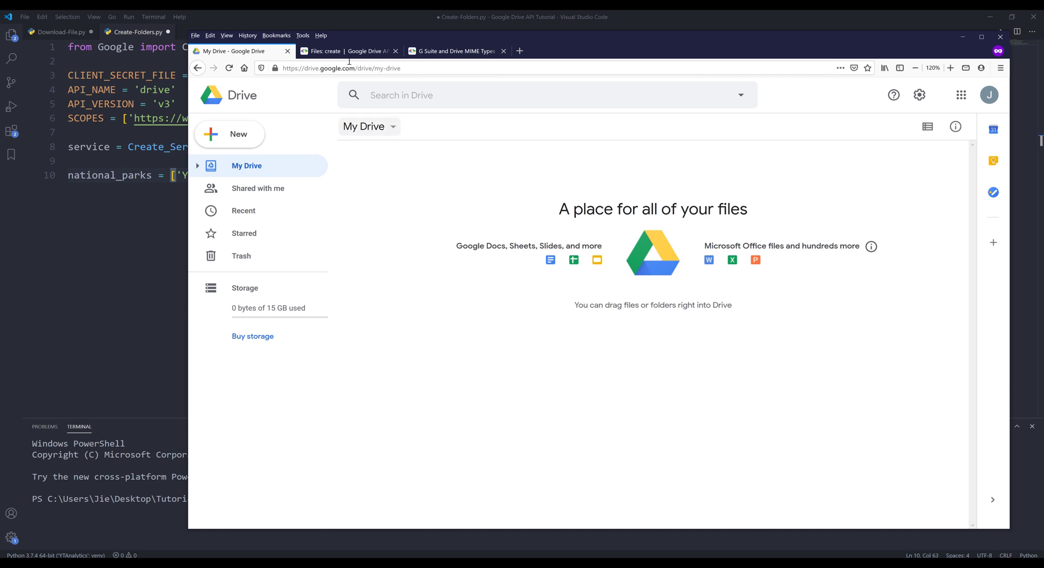
Switch back to the 'Files: create | Google Drive API' documentation tab
{"action": "left_click", "coordinate": [347, 50]}
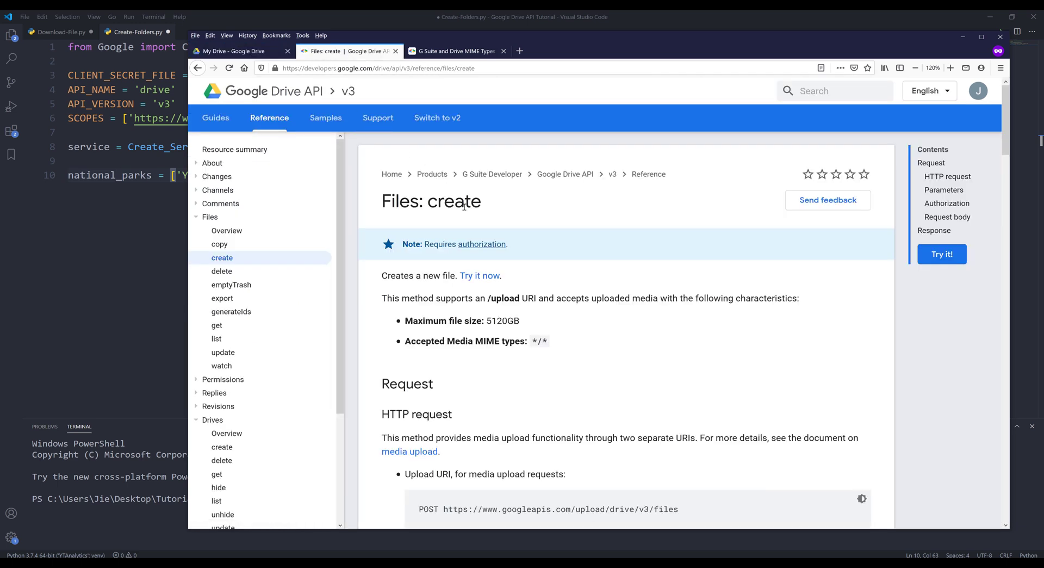
{"action": "mouse_move", "coordinate": [235, 218]}
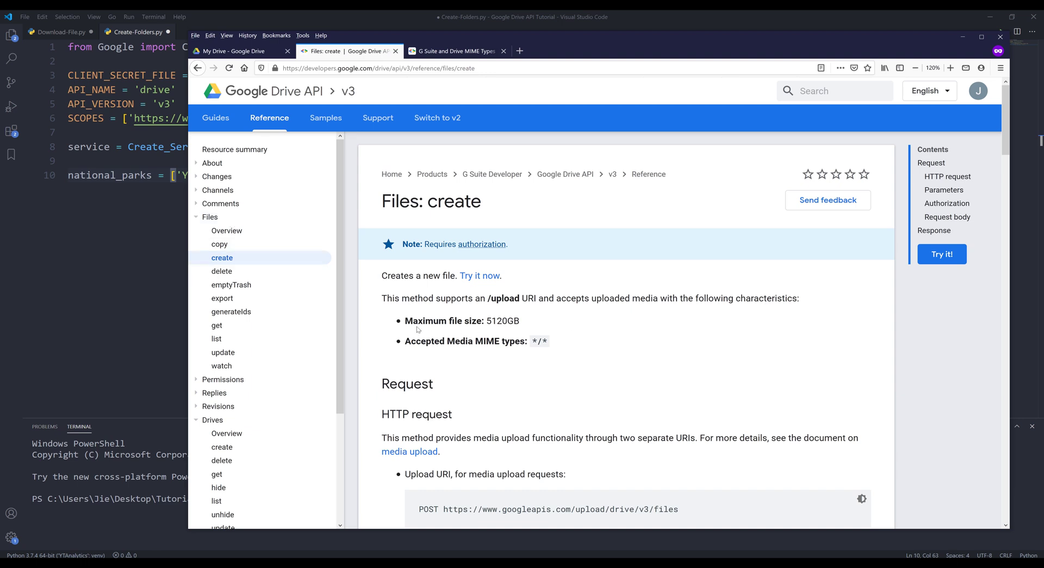
{"action": "mouse_move", "coordinate": [498, 334]}
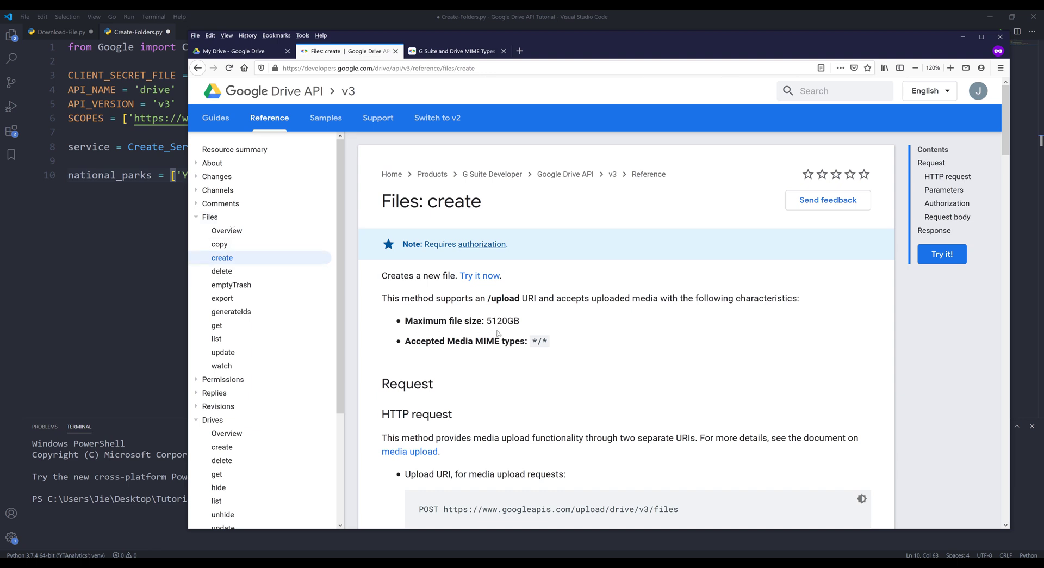
{"action": "mouse_move", "coordinate": [614, 337]}
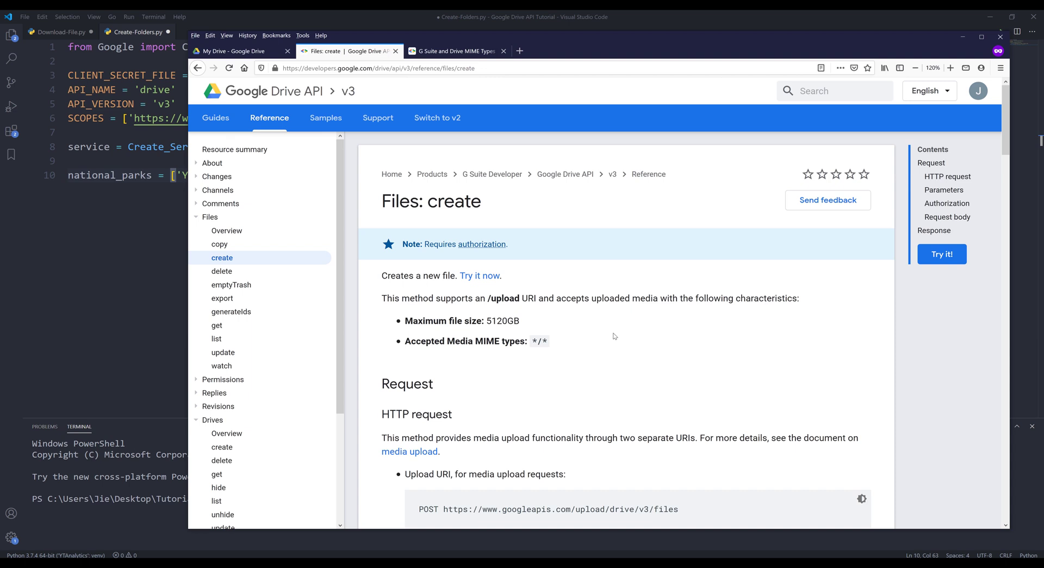
{"action": "mouse_move", "coordinate": [425, 344]}
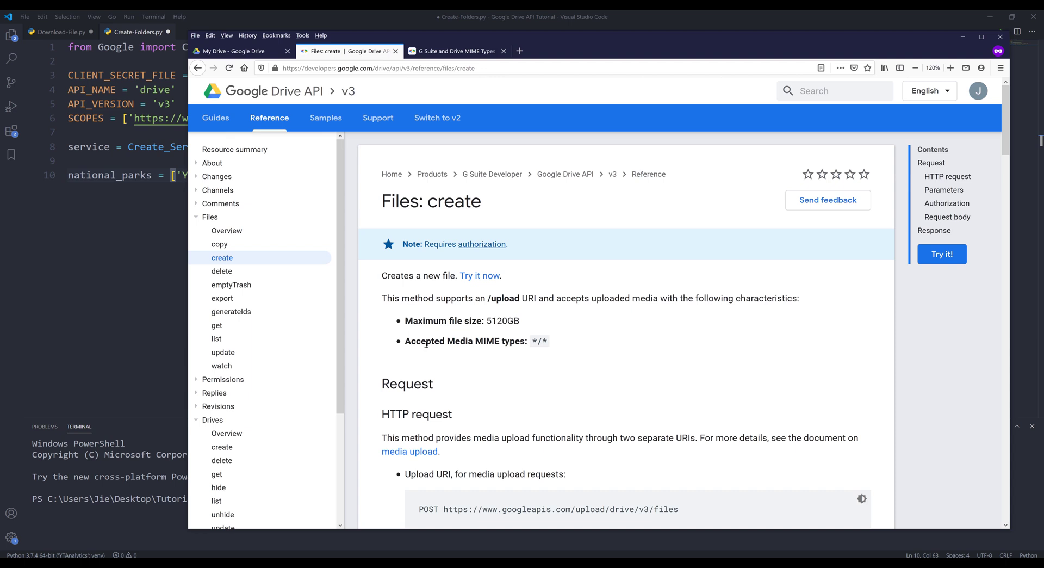
{"action": "mouse_move", "coordinate": [654, 357]}
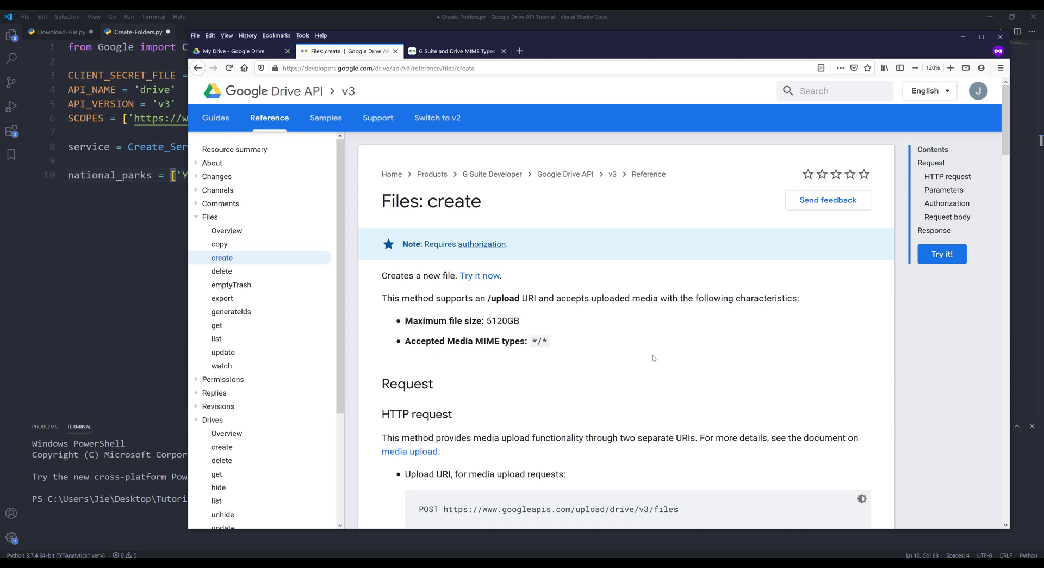
Scroll the Files: create page through the optional query parameters to the Authorization scopes
{"action": "scroll", "scroll_direction": "down", "scroll_amount": 3}
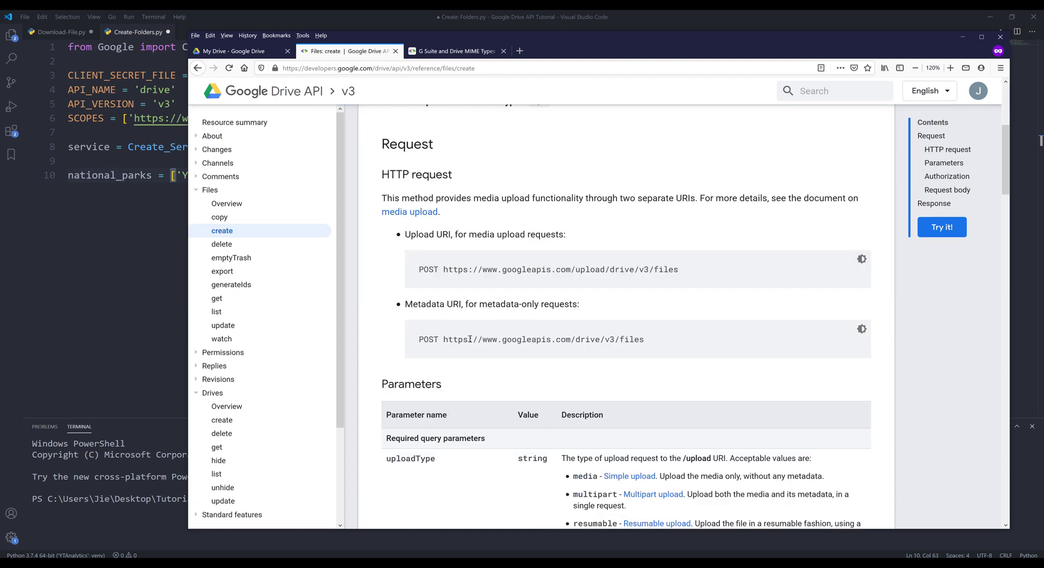
{"action": "scroll", "scroll_direction": "down", "scroll_amount": 3}
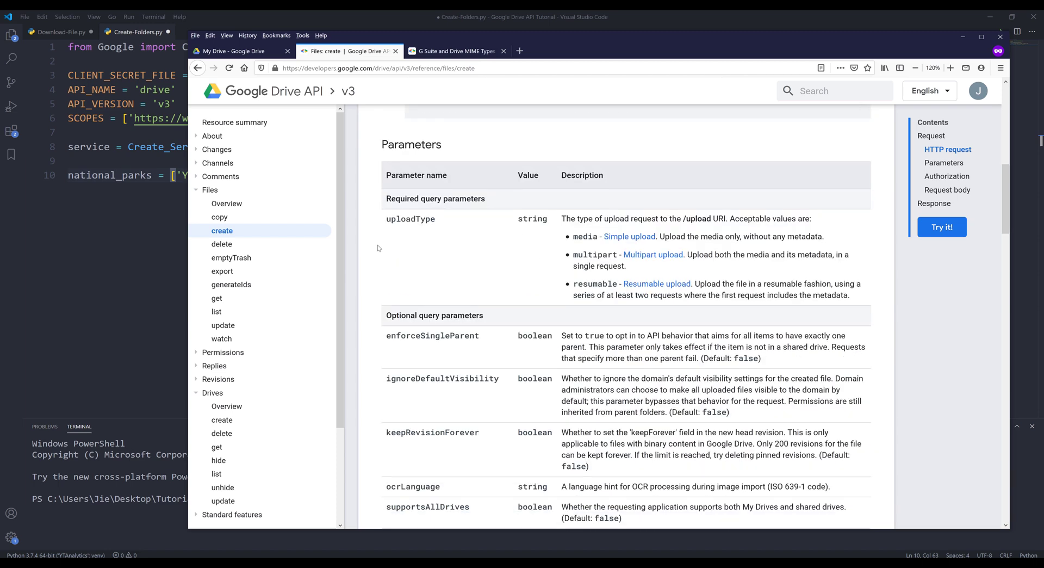
{"action": "mouse_move", "coordinate": [522, 236]}
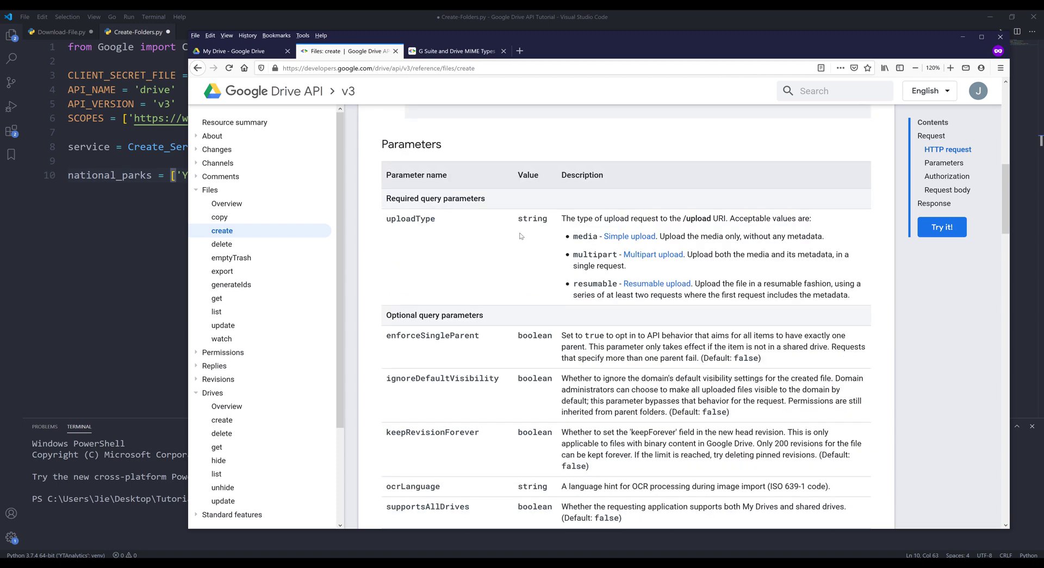
{"action": "mouse_move", "coordinate": [456, 243]}
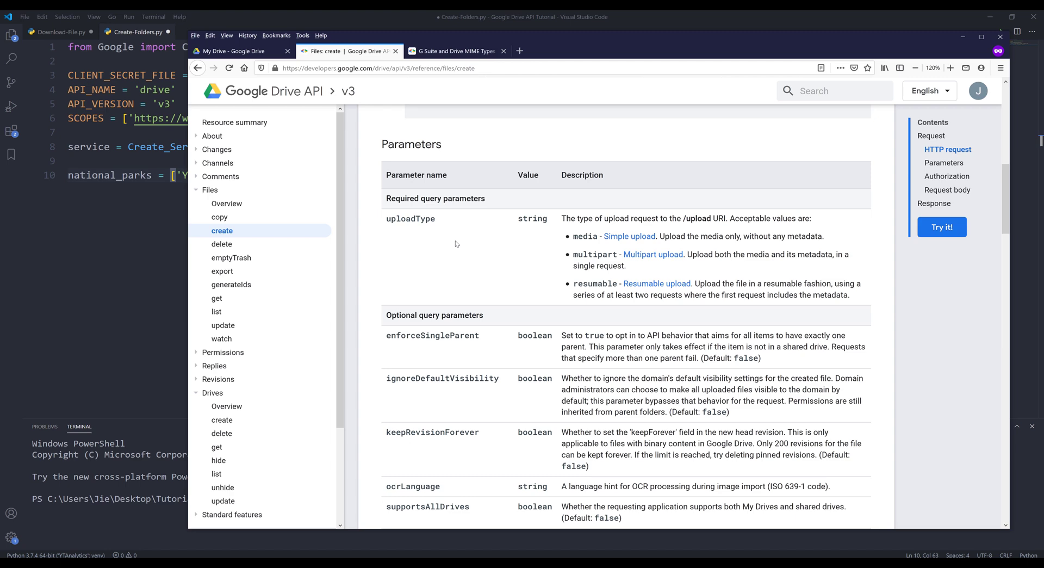
{"action": "mouse_move", "coordinate": [389, 227]}
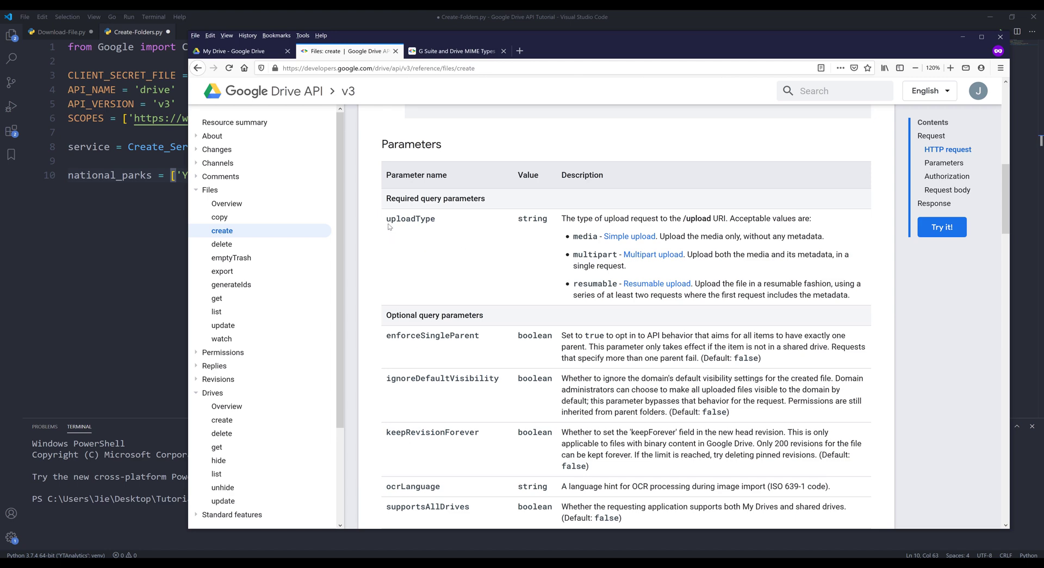
{"action": "scroll", "scroll_direction": "down", "scroll_amount": 3}
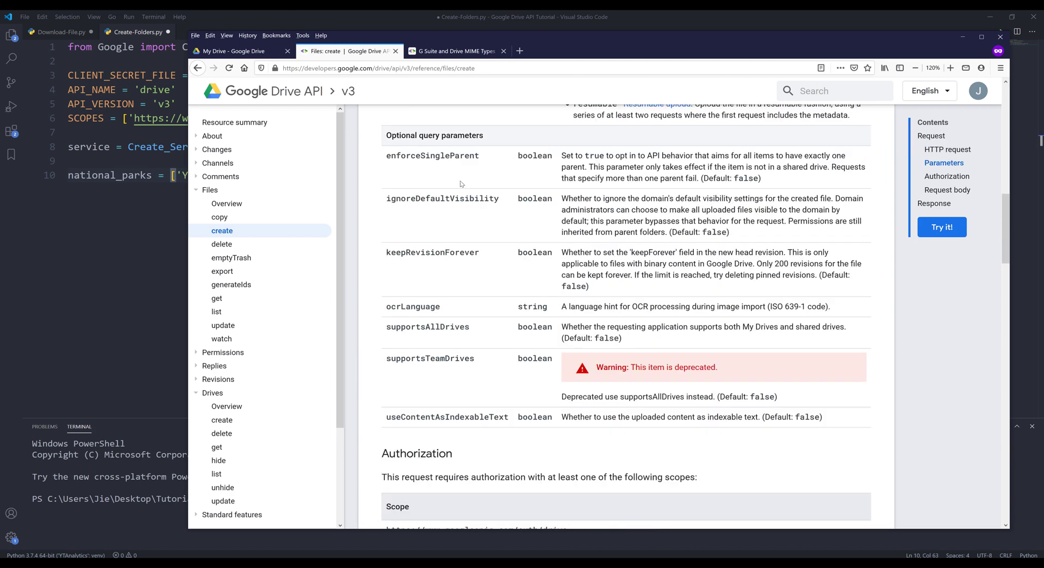
{"action": "mouse_move", "coordinate": [475, 236]}
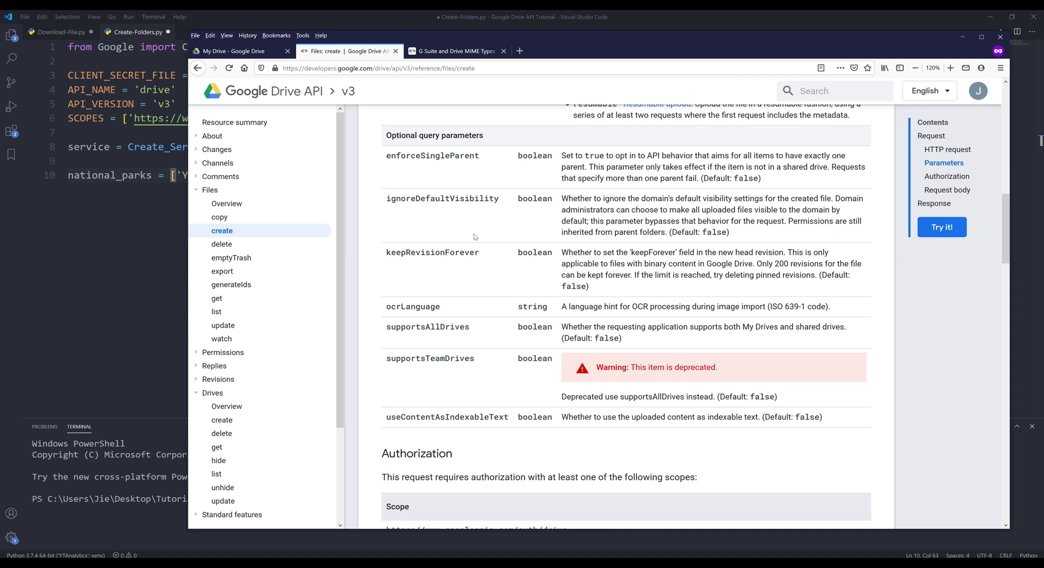
{"action": "mouse_move", "coordinate": [412, 167]}
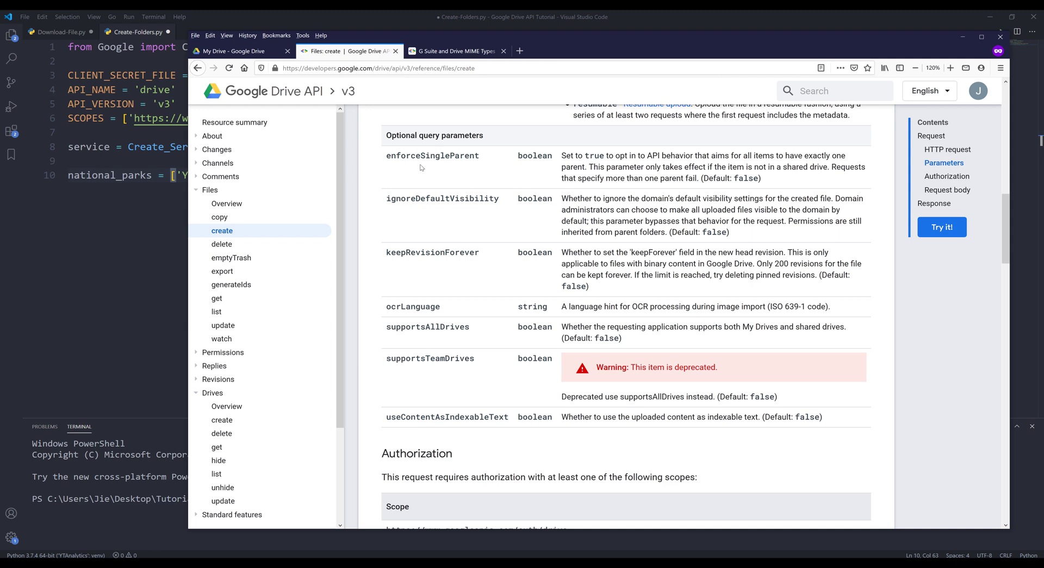
{"action": "mouse_move", "coordinate": [393, 211]}
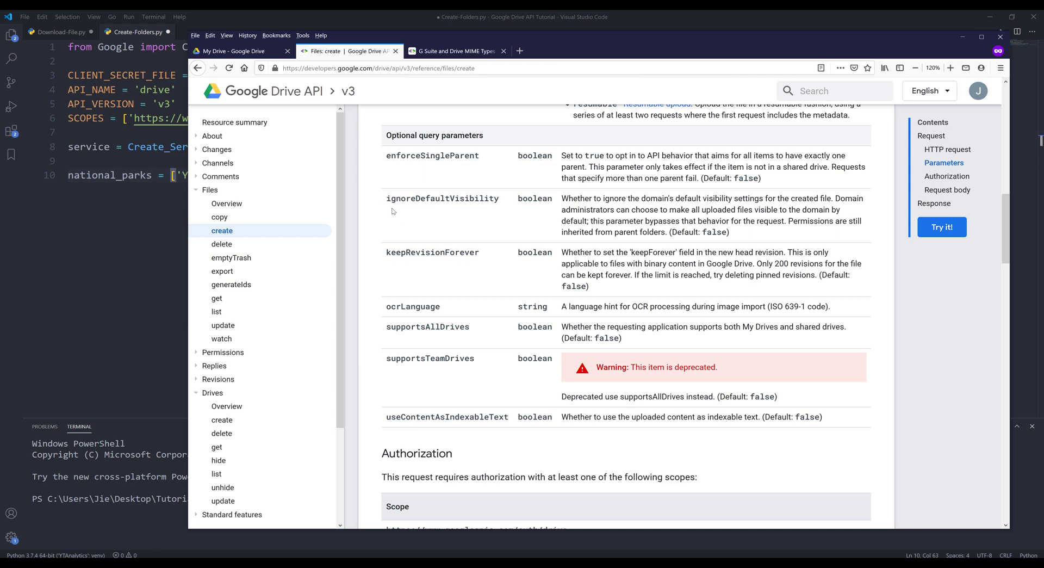
{"action": "mouse_move", "coordinate": [390, 271]}
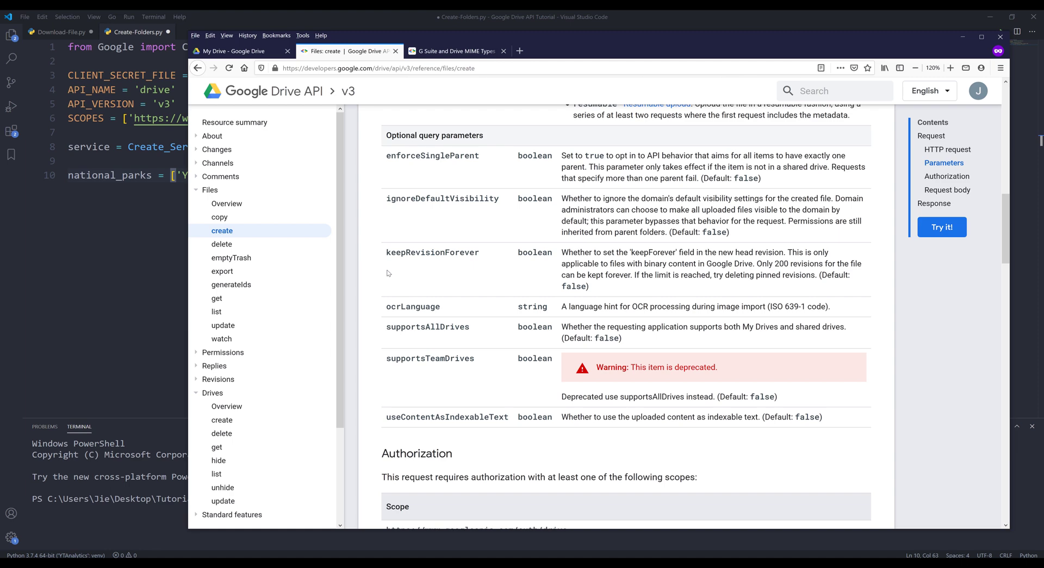
{"action": "scroll", "scroll_direction": "down", "scroll_amount": 3}
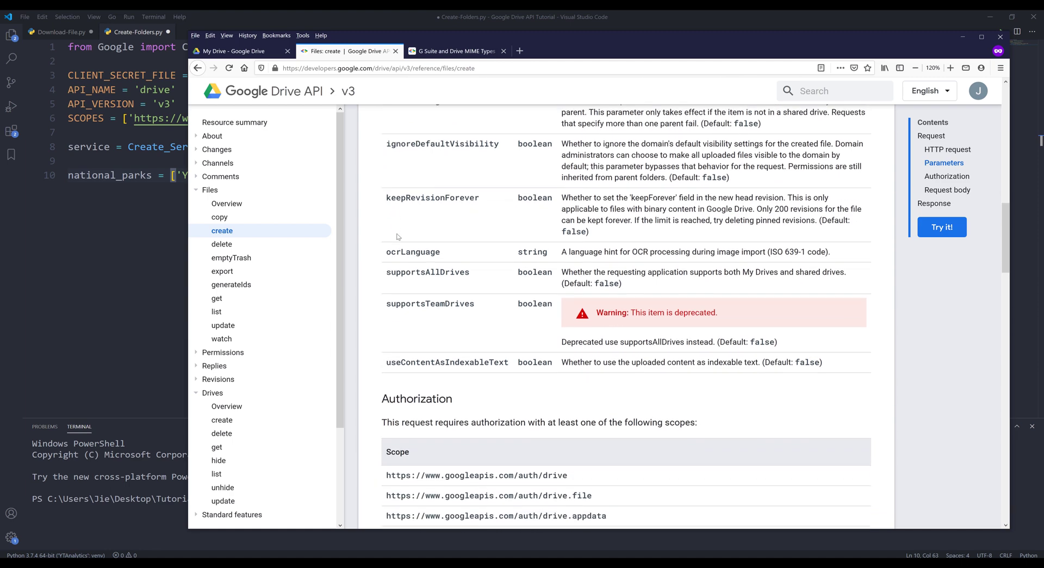
{"action": "scroll", "scroll_direction": "up", "scroll_amount": 3}
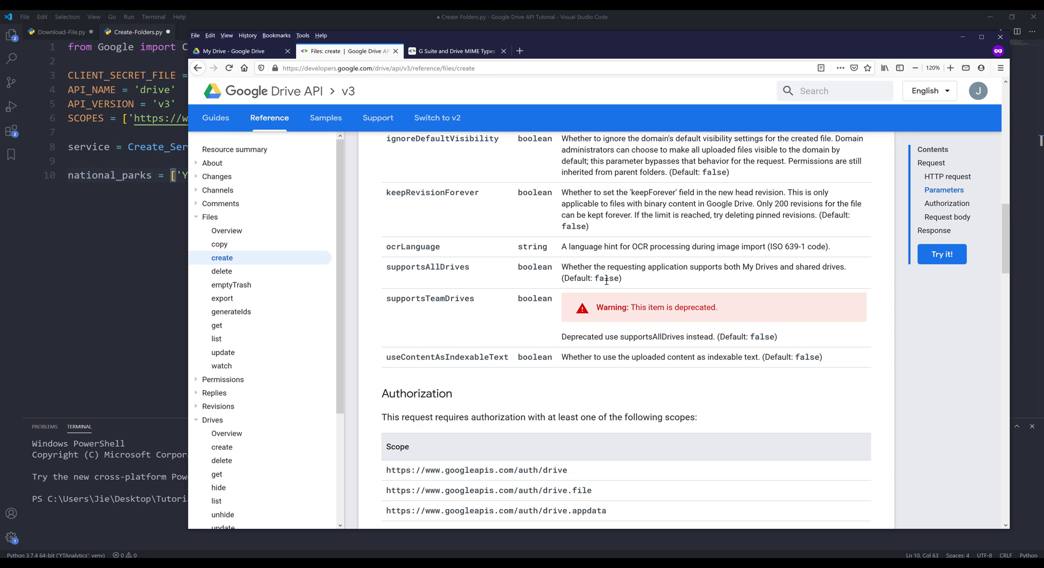
{"action": "mouse_move", "coordinate": [510, 268]}
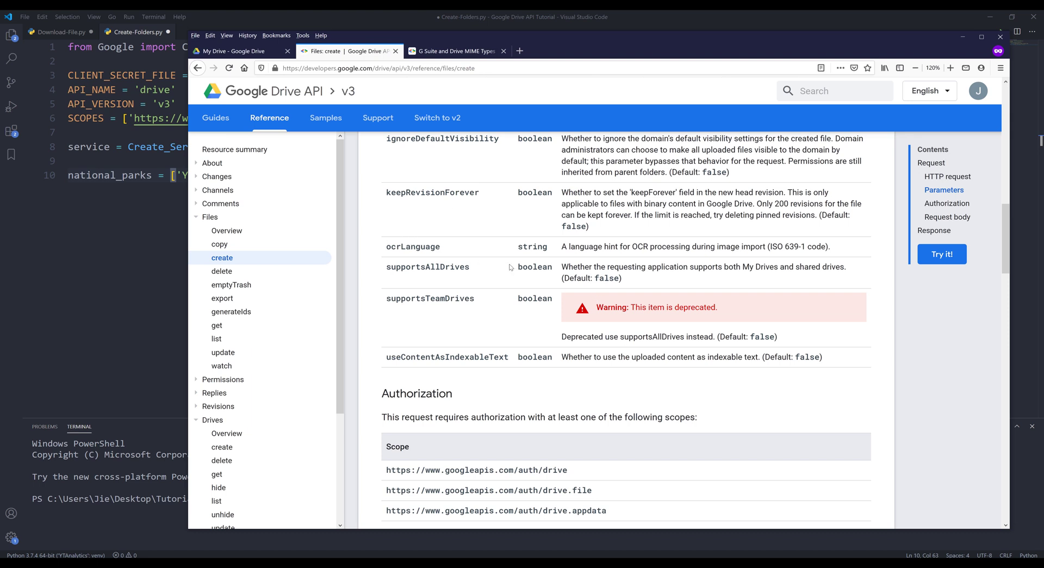
Scroll down to the Request body table showing the name and parents[] properties
{"action": "scroll", "scroll_direction": "down", "scroll_amount": 3}
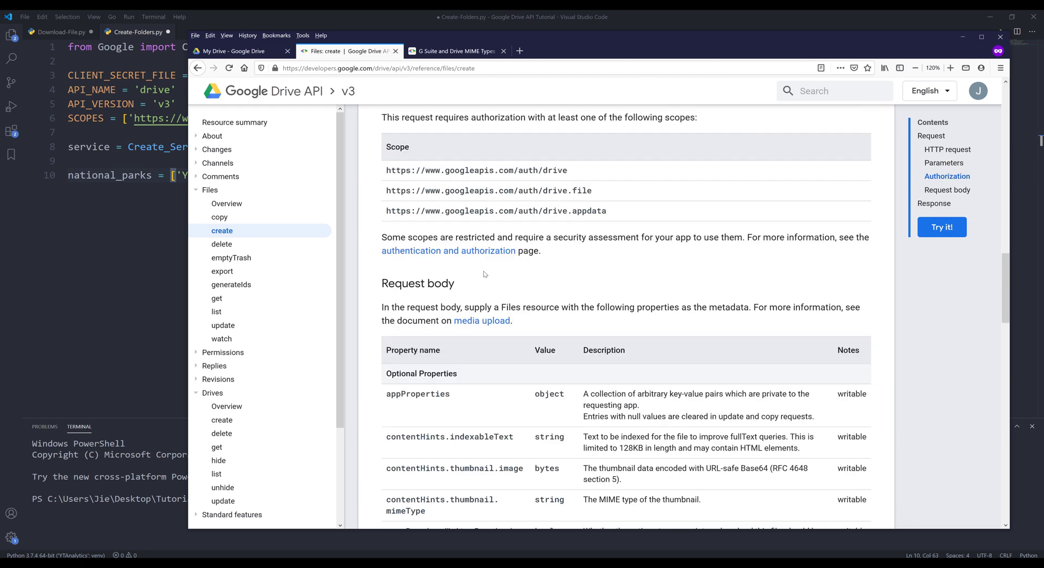
{"action": "scroll", "scroll_direction": "down", "scroll_amount": 3}
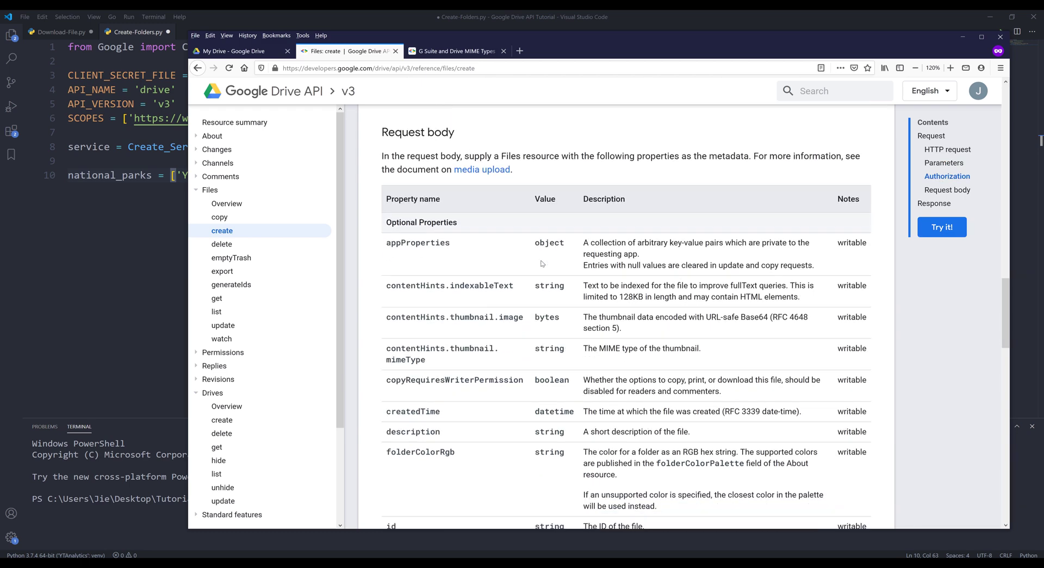
{"action": "scroll", "scroll_direction": "down", "scroll_amount": 3}
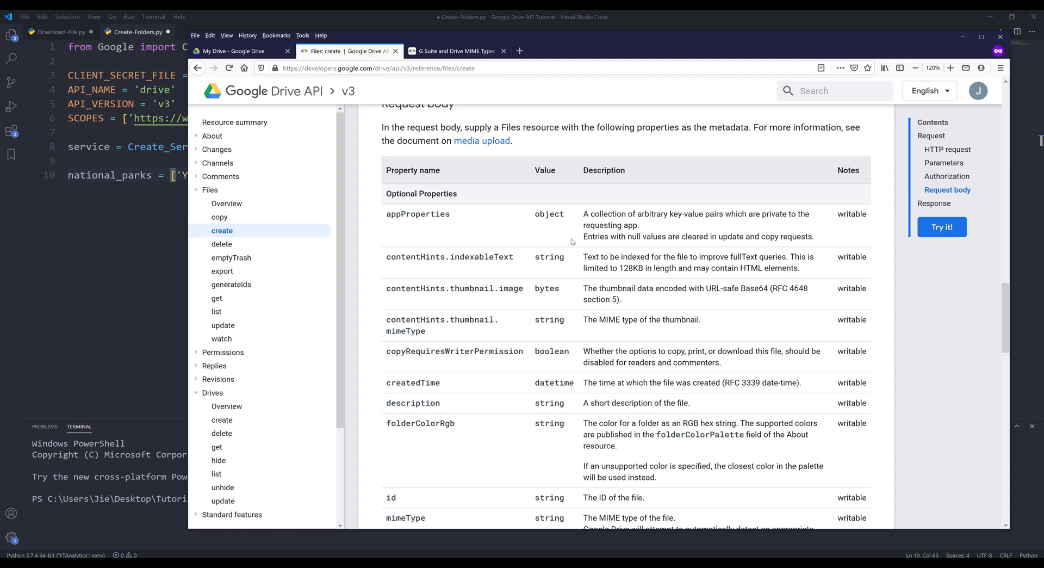
{"action": "scroll", "scroll_direction": "down", "scroll_amount": 3}
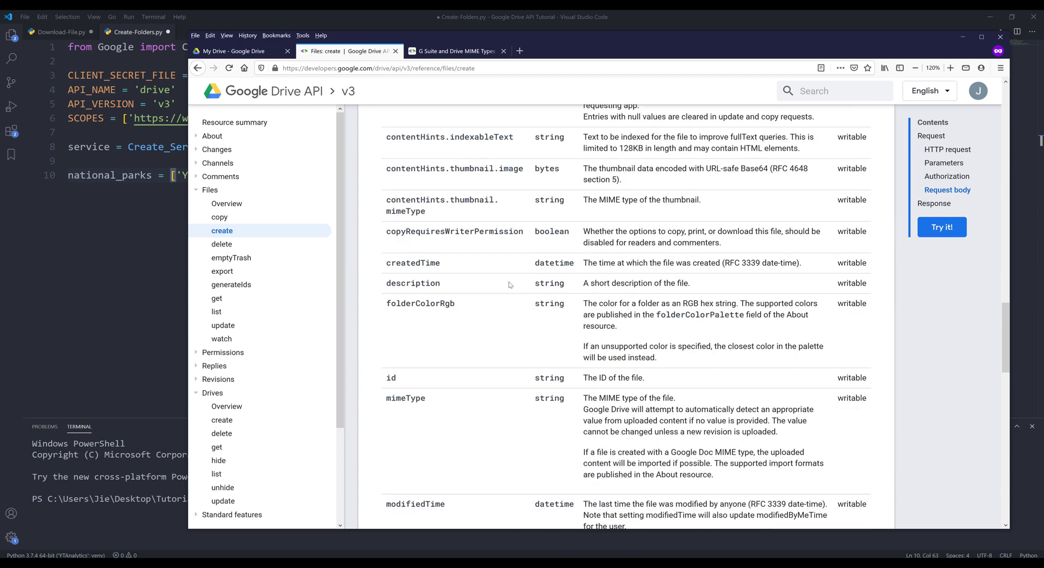
{"action": "scroll", "scroll_direction": "down", "scroll_amount": 3}
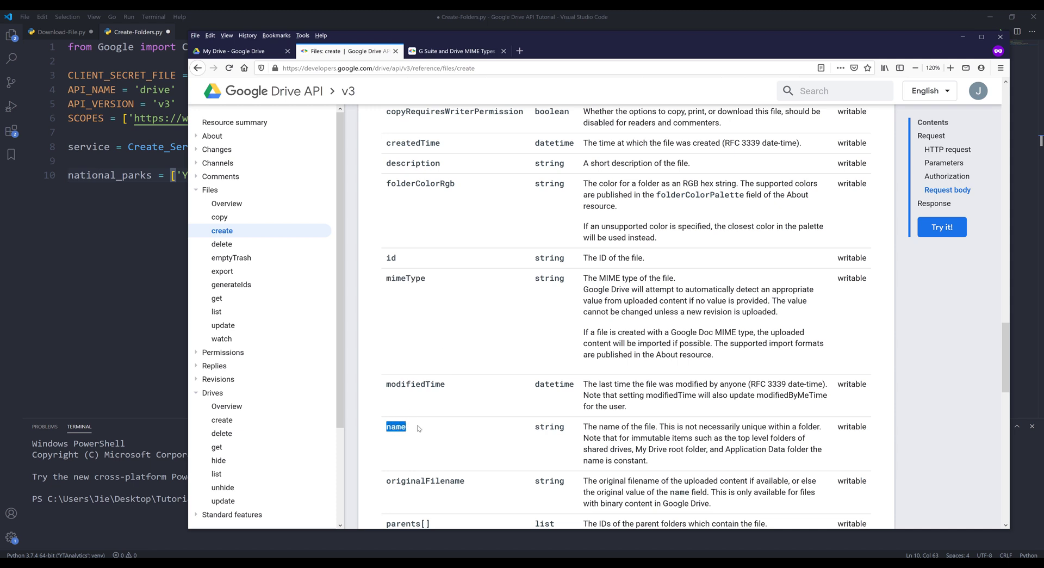
{"action": "left_click", "coordinate": [457, 50]}
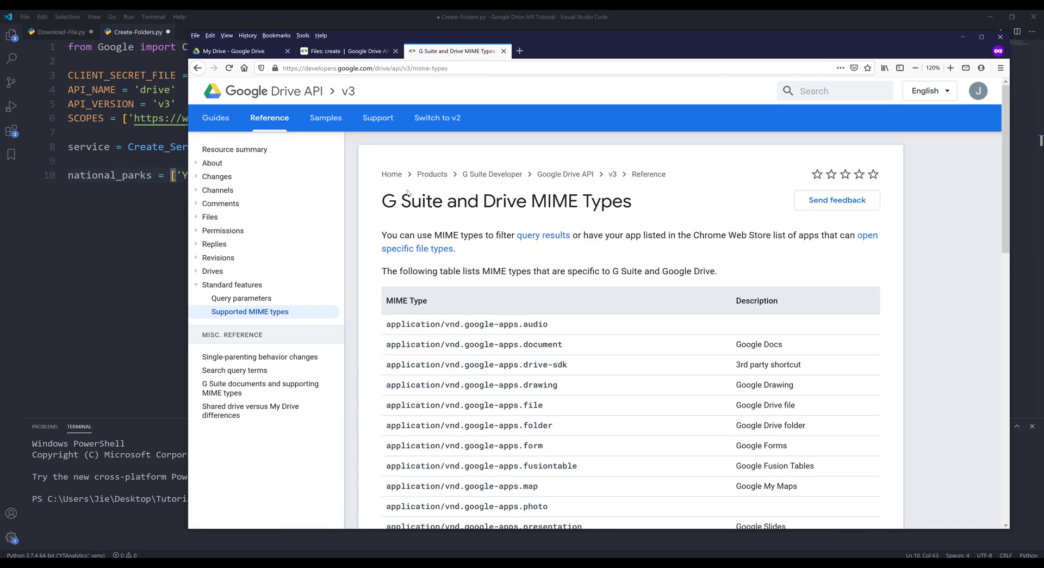
{"action": "mouse_move", "coordinate": [749, 228]}
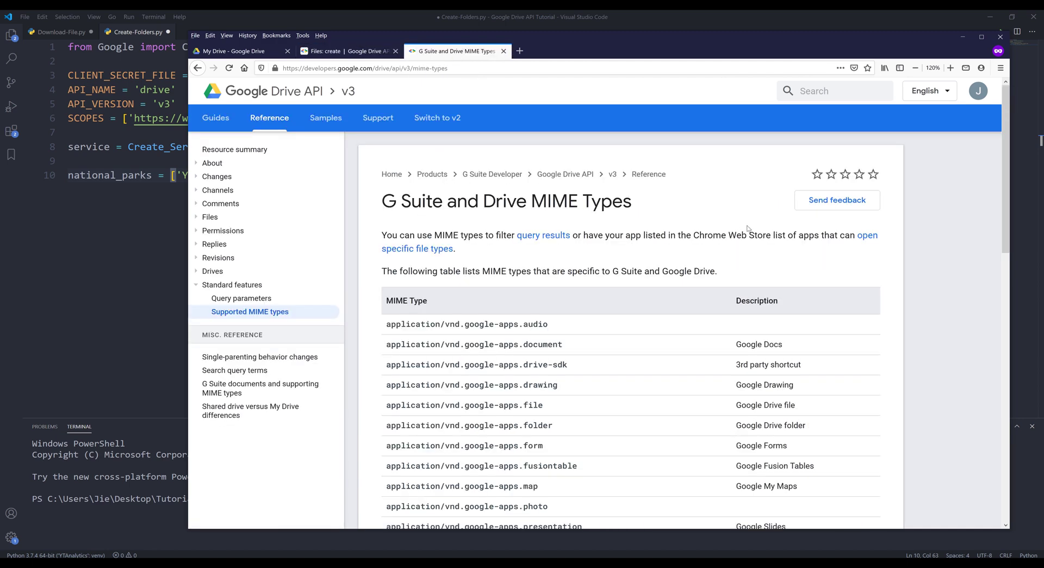
{"action": "scroll", "scroll_direction": "down", "scroll_amount": 3}
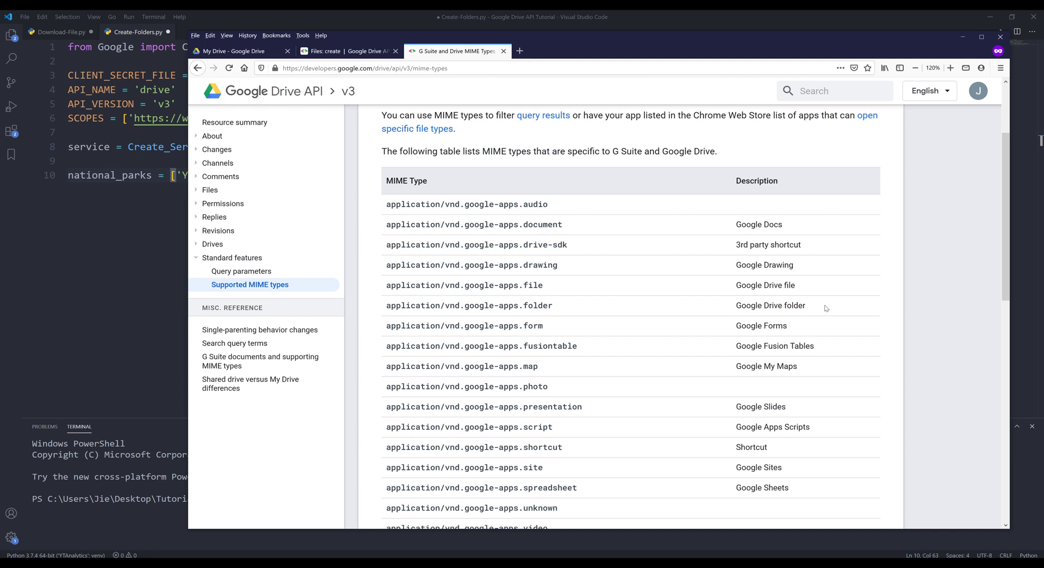
{"action": "mouse_move", "coordinate": [383, 309]}
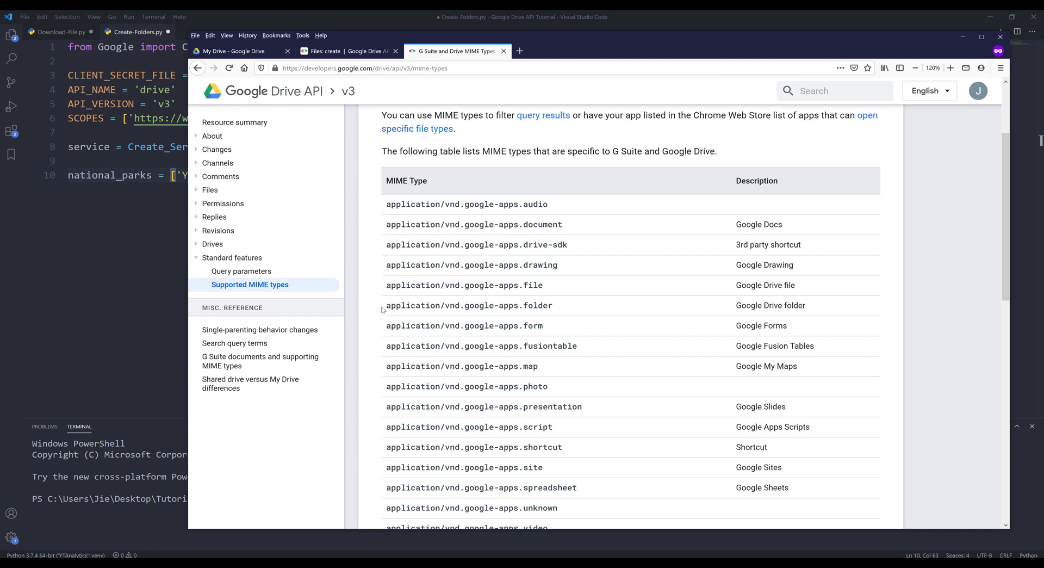
{"action": "double_click", "coordinate": [468, 305]}
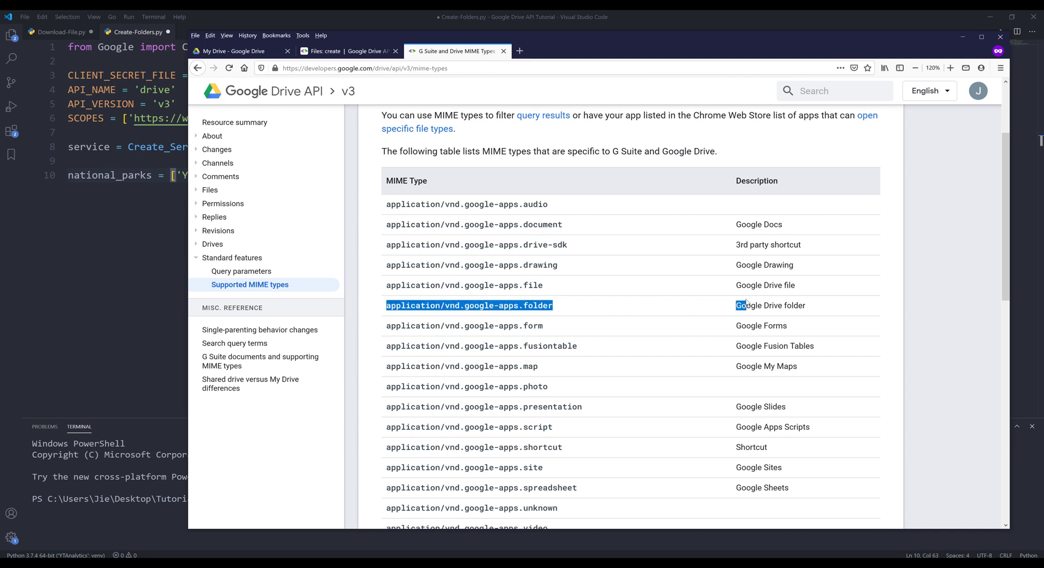
{"action": "double_click", "coordinate": [770, 305]}
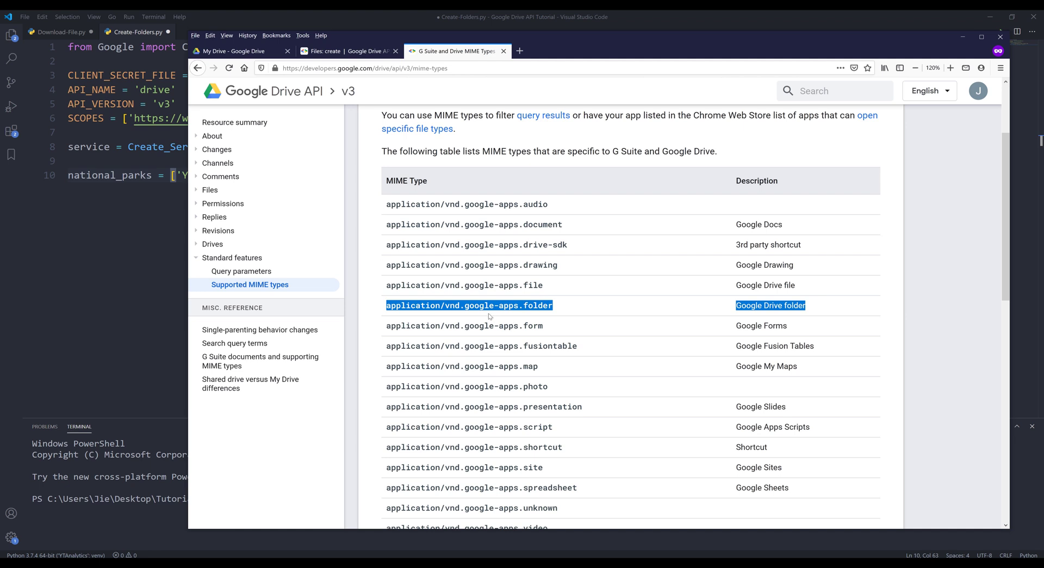
{"action": "mouse_move", "coordinate": [490, 317]}
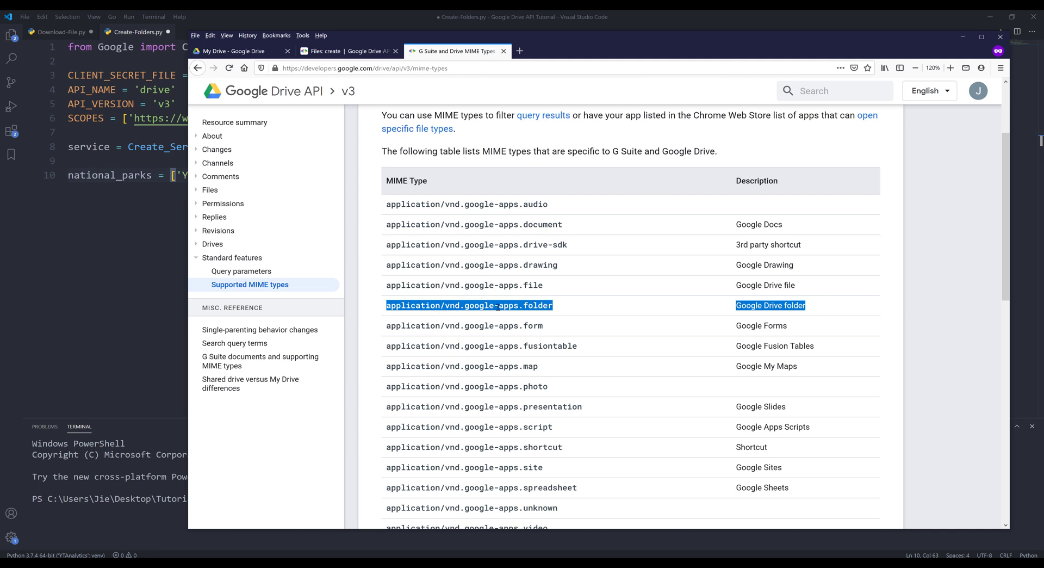
{"action": "left_click", "coordinate": [560, 325]}
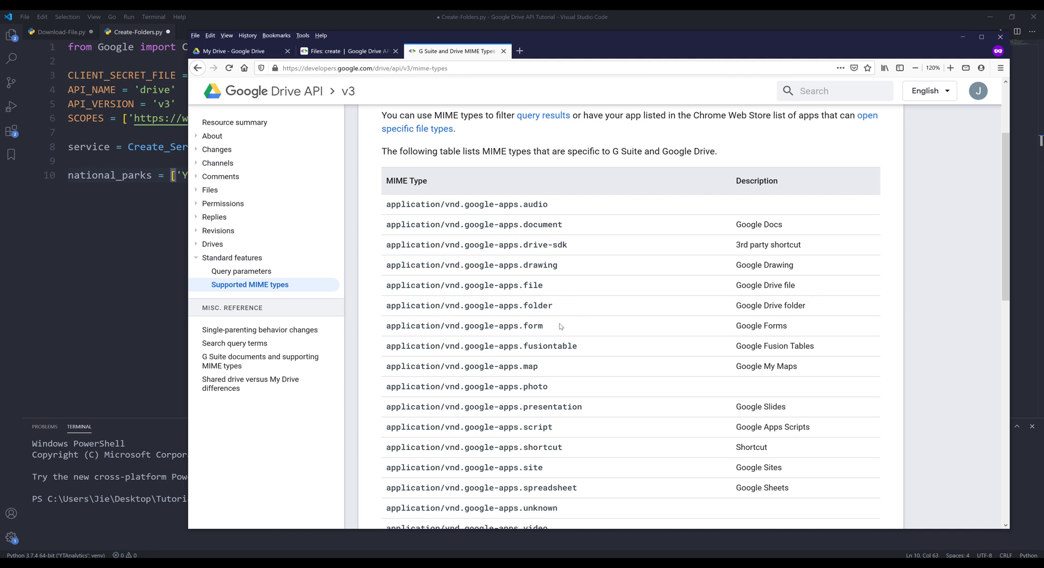
{"action": "mouse_move", "coordinate": [338, 254]}
{"action": "type", "text": "for"}
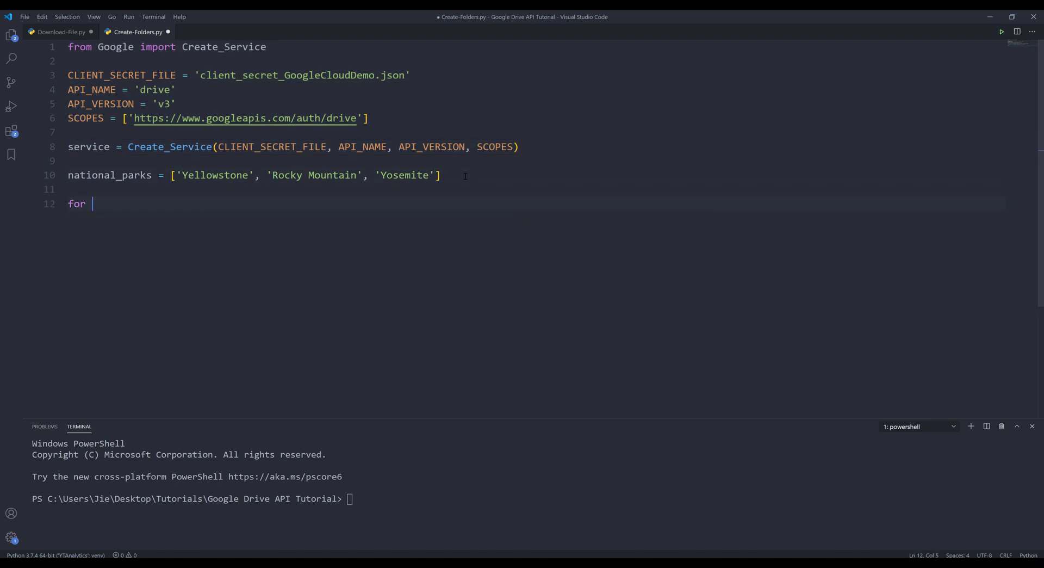
Write a loop over national_parks building file_metadata with 'name': national_park and a 'mimeType' key
{"action": "type", "text": "nati"}
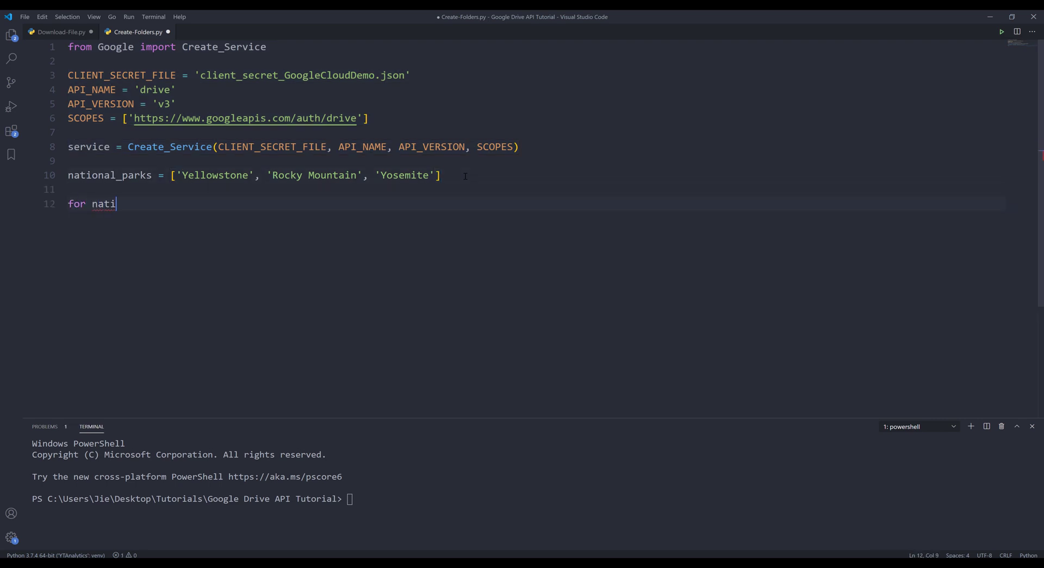
{"action": "type", "text": "onal_park in natio"}
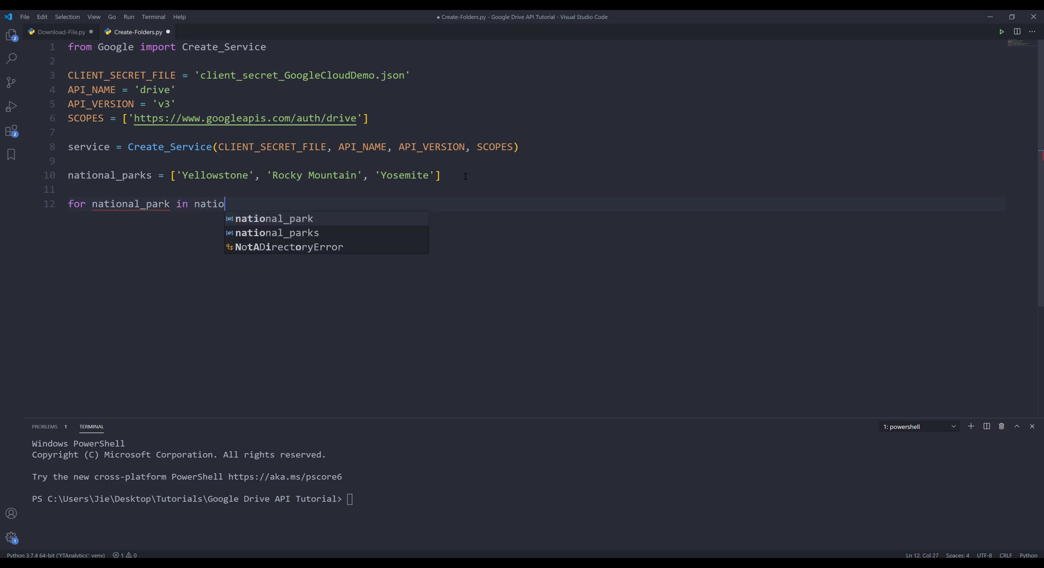
{"action": "left_click", "coordinate": [276, 233]}
{"action": "type", "text": "f"}
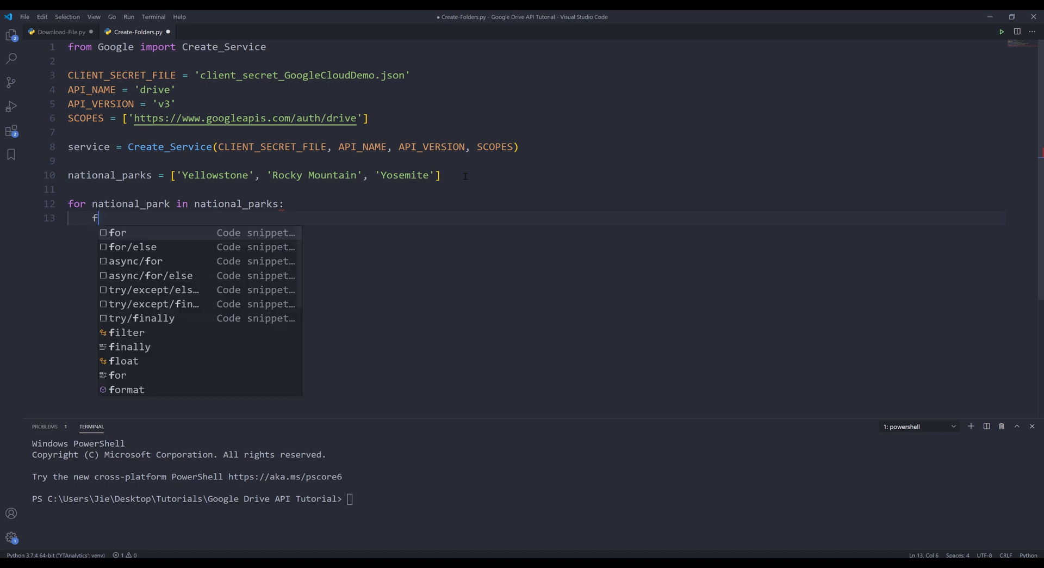
{"action": "type", "text": "ile"}
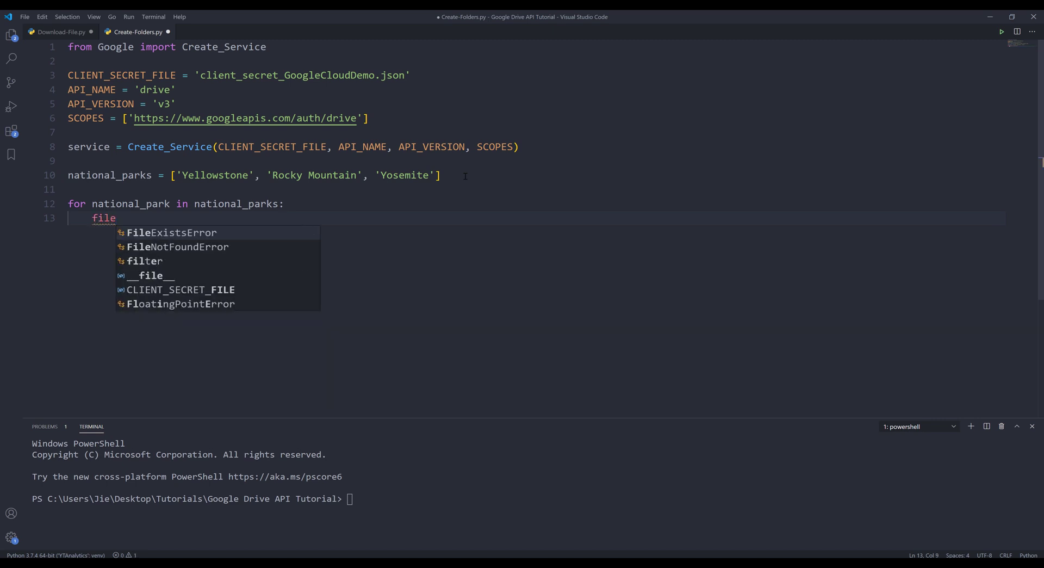
{"action": "type", "text": "_met"}
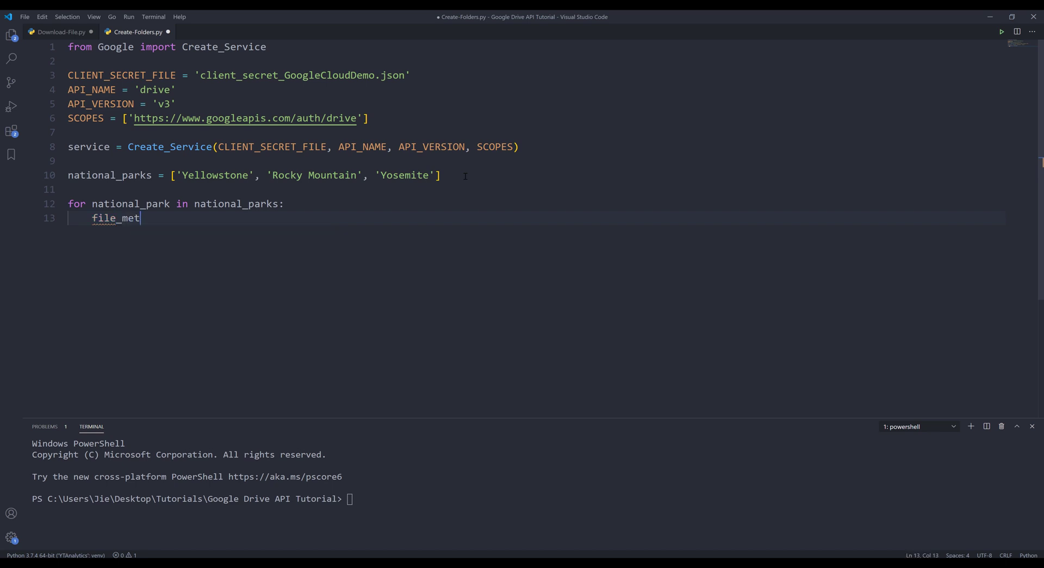
{"action": "type", "text": "adata"}
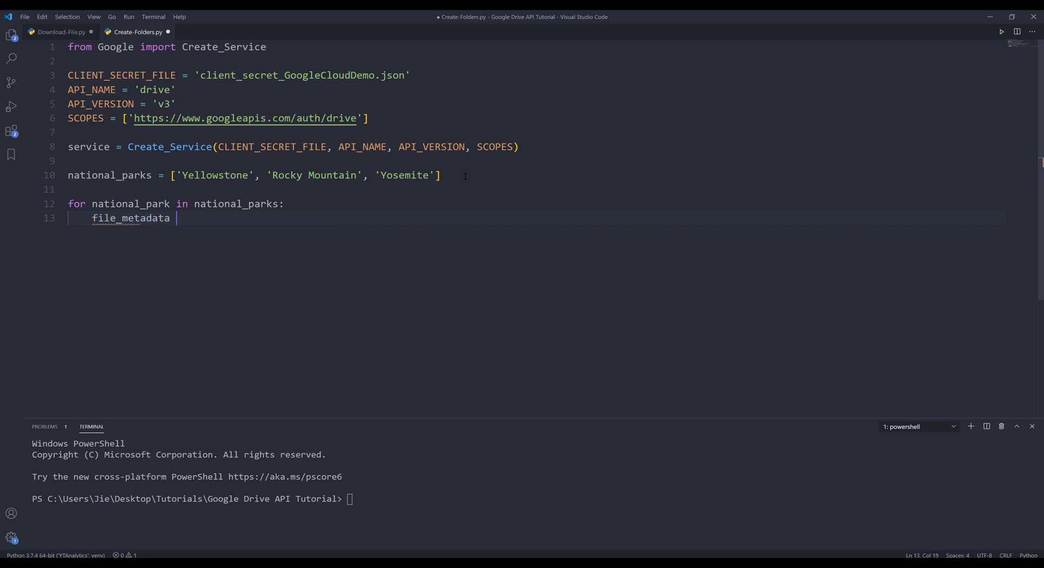
{"action": "type", "text": "= {"}
{"action": "type", "text": "'name': national_park,"}
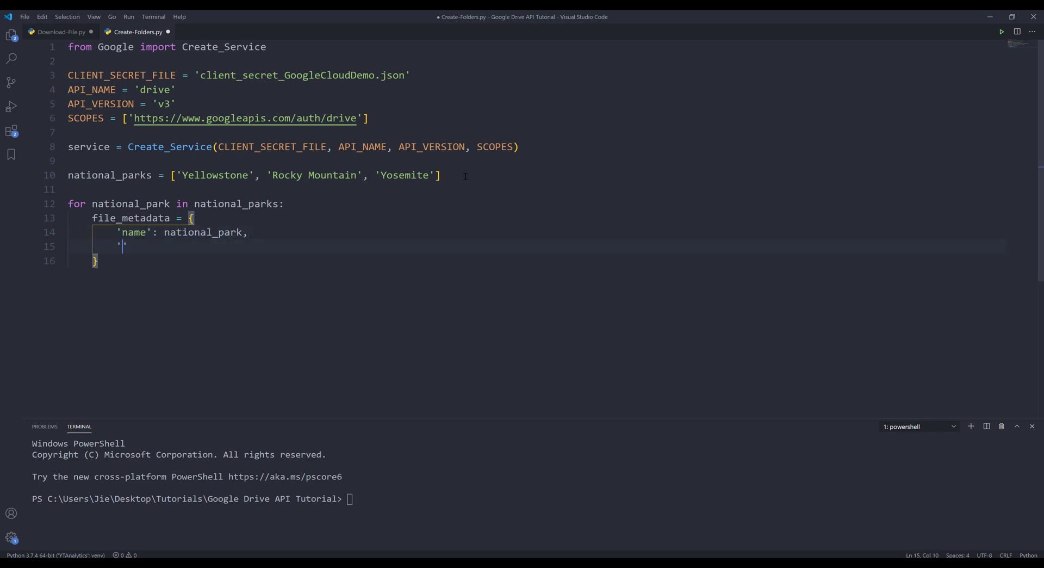
{"action": "type", "text": "mimeType':"}
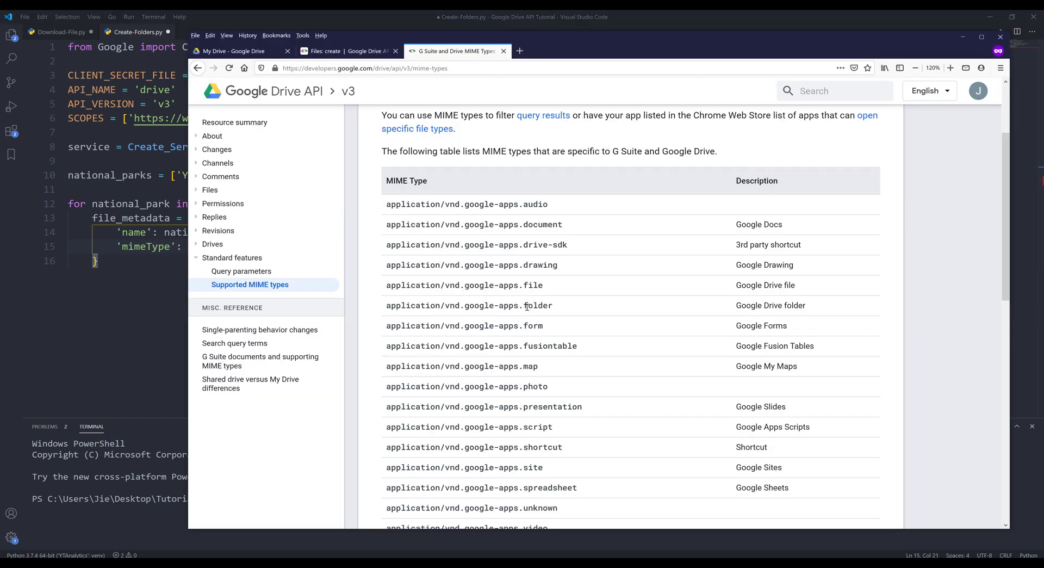
{"action": "mouse_move", "coordinate": [500, 282]}
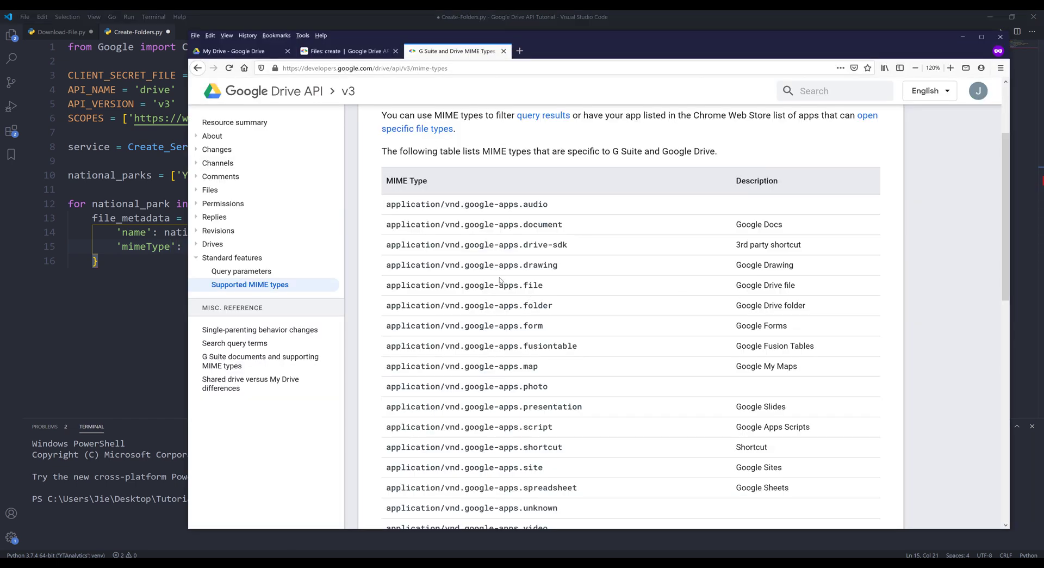
{"action": "mouse_move", "coordinate": [558, 307]}
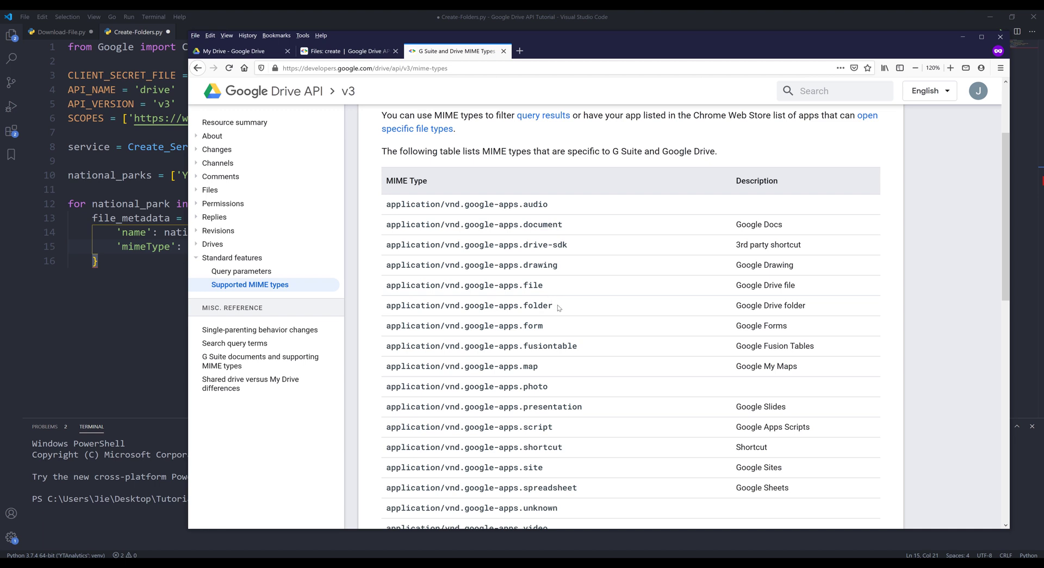
Select application/vnd.google-apps.folder in the Drive API MIME types table
{"action": "double_click", "coordinate": [469, 306]}
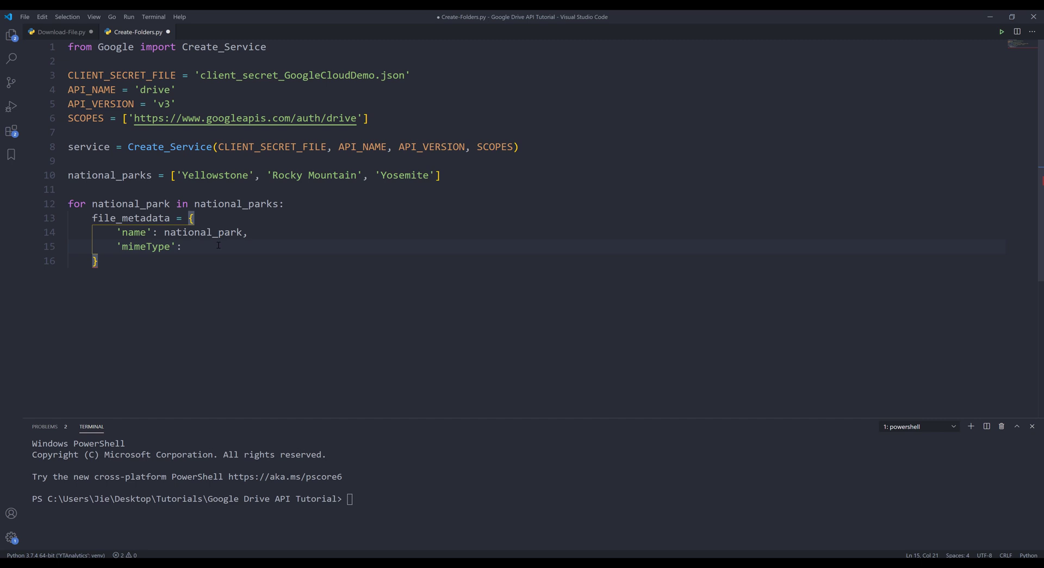
Set mimeType to 'application/vnd.google-apps.folder' and add a 'parents': [] entry
{"action": "type", "text": "'application/vnd.google-apps.folder',"}
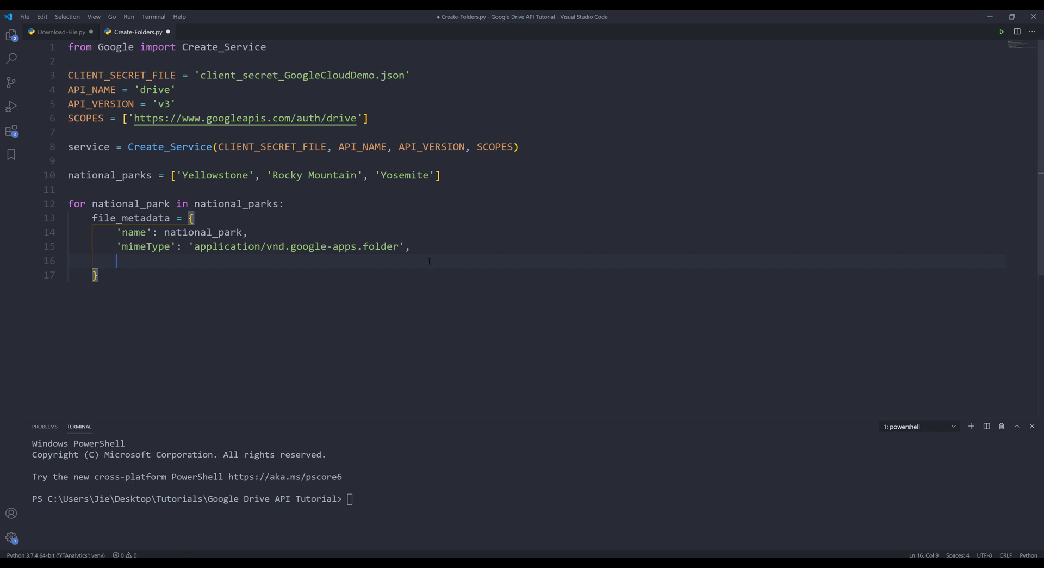
{"action": "type", "text": "'parents'"}
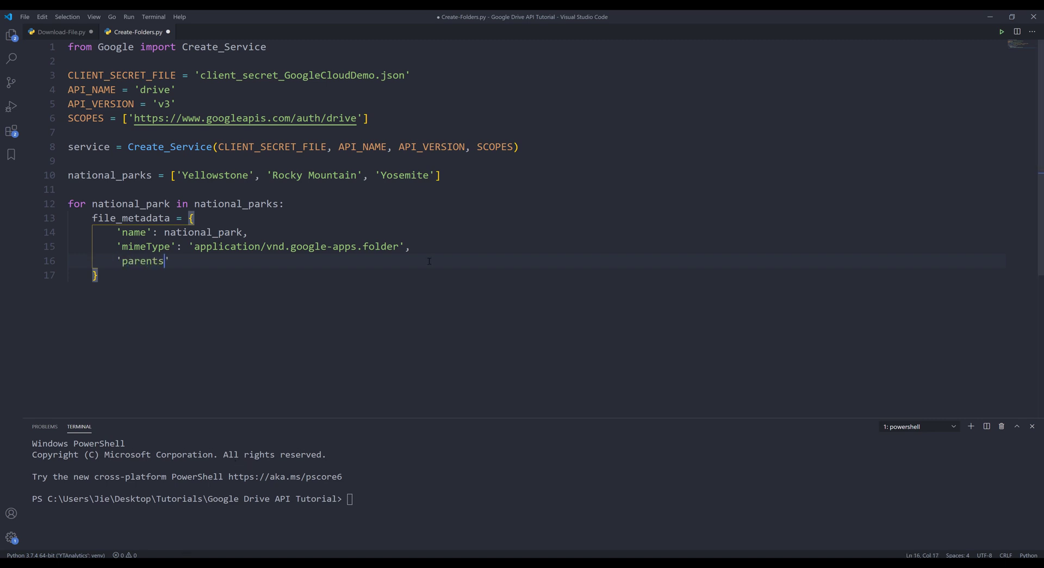
{"action": "type", "text": ": []"}
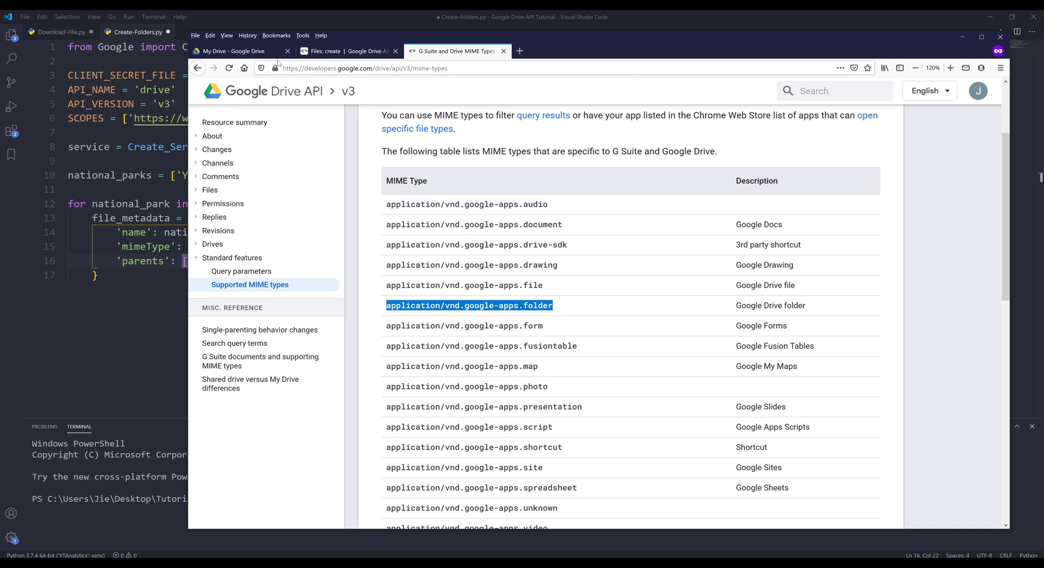
Check the Google Drive My Drive tab, still empty of files and folders
{"action": "left_click", "coordinate": [240, 51]}
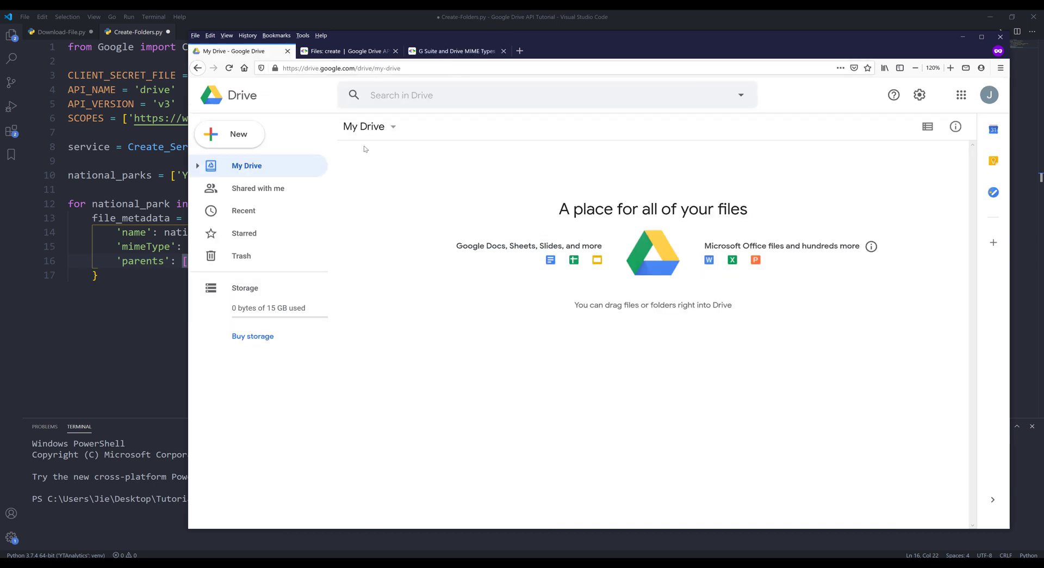
{"action": "mouse_move", "coordinate": [462, 217]}
{"action": "type", "text": "service.f"}
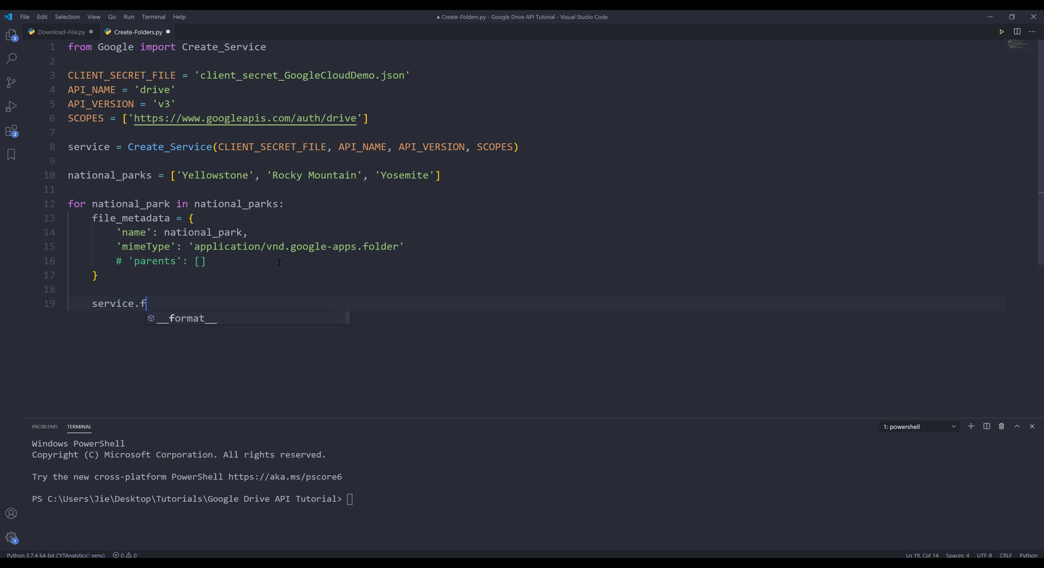
Call service.files().create(body=file_metadata).execute() in the loop and run Create-Folders.py in the terminal
{"action": "type", "text": "iles().create"}
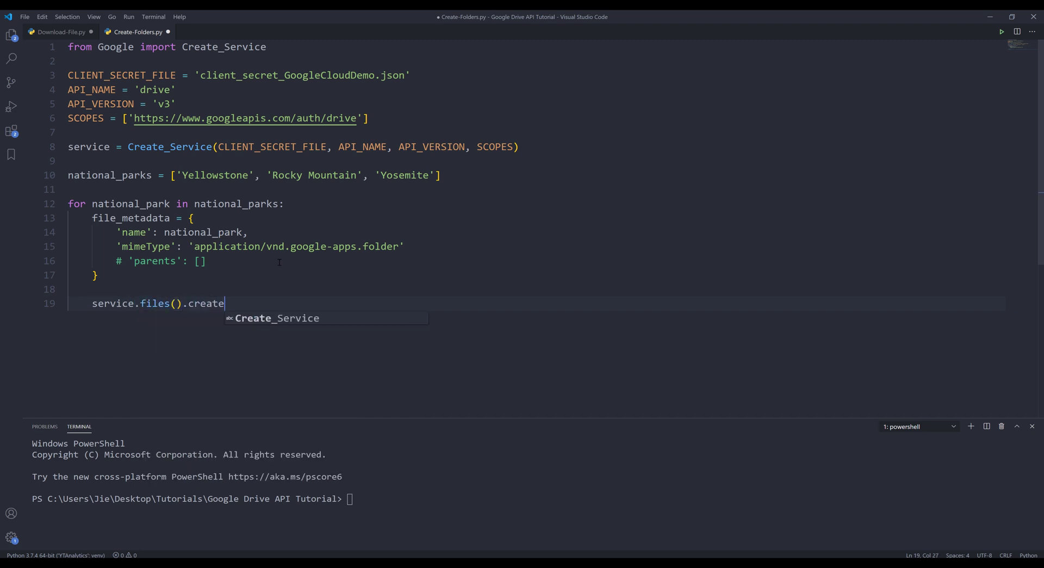
{"action": "type", "text": "()"}
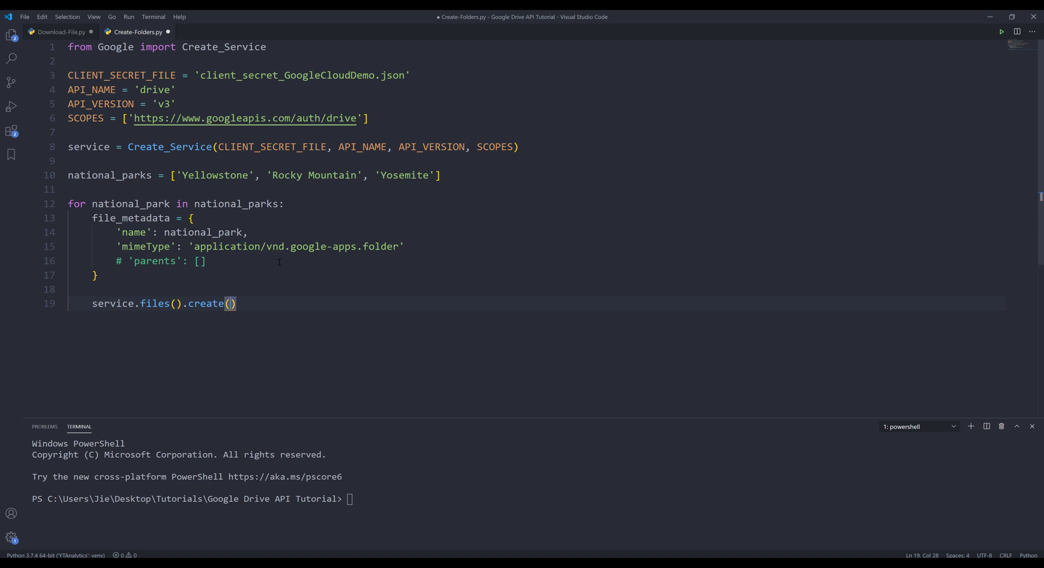
{"action": "type", "text": "fi"}
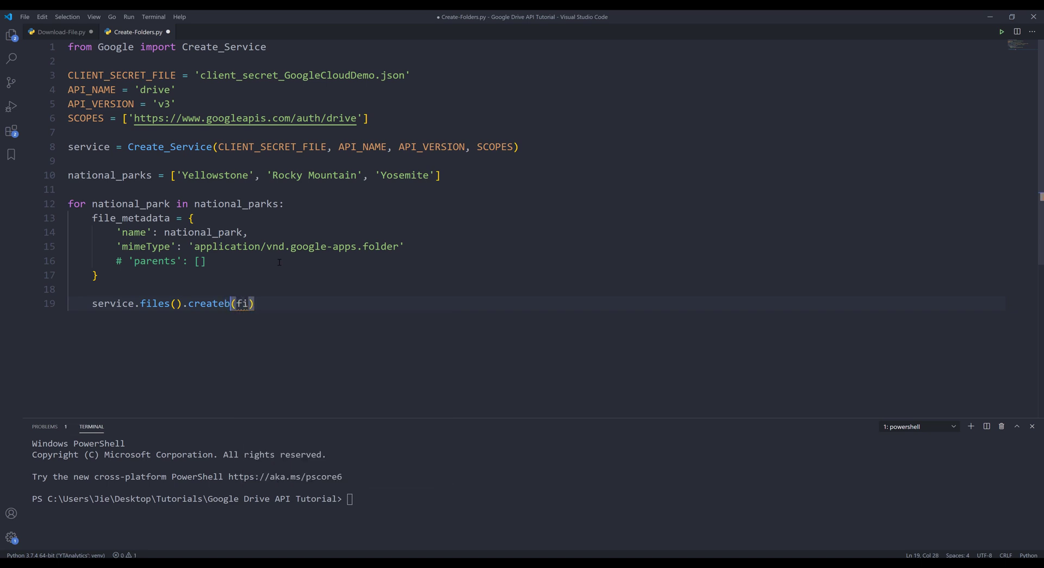
{"action": "type", "text": "body=file_metadata"}
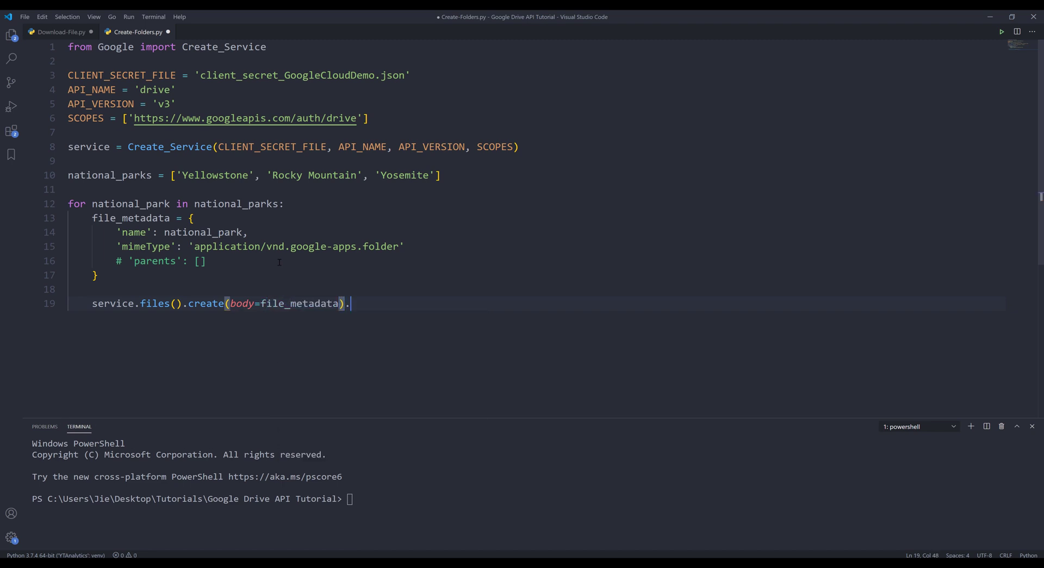
{"action": "type", "text": "execute()"}
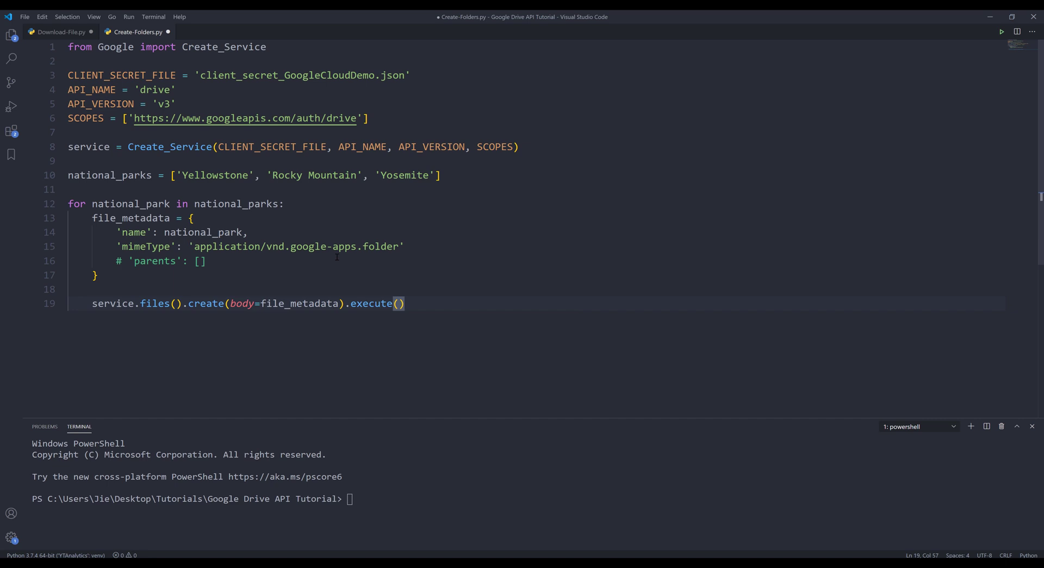
{"action": "left_click", "coordinate": [1001, 31]}
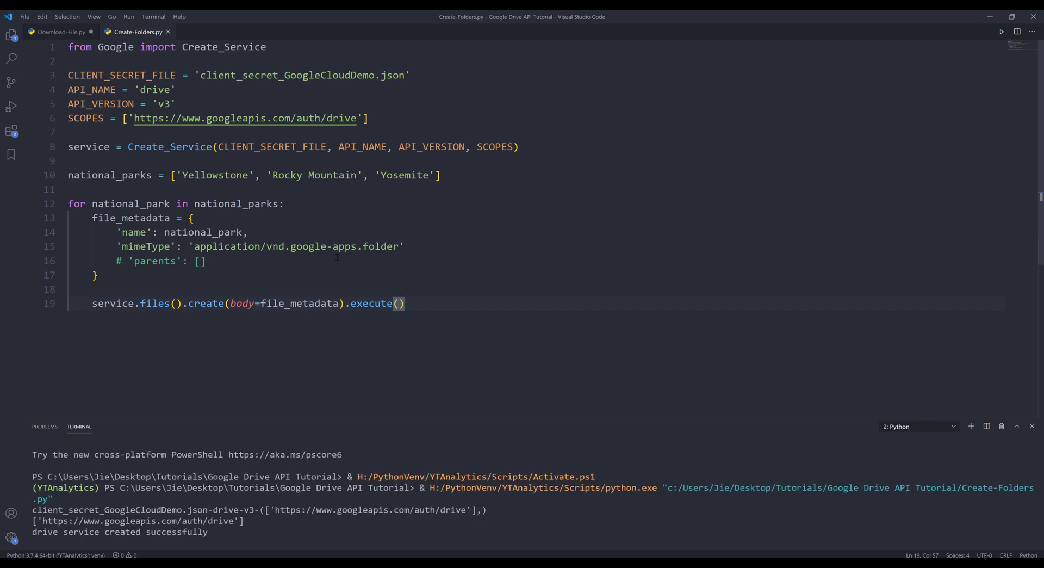